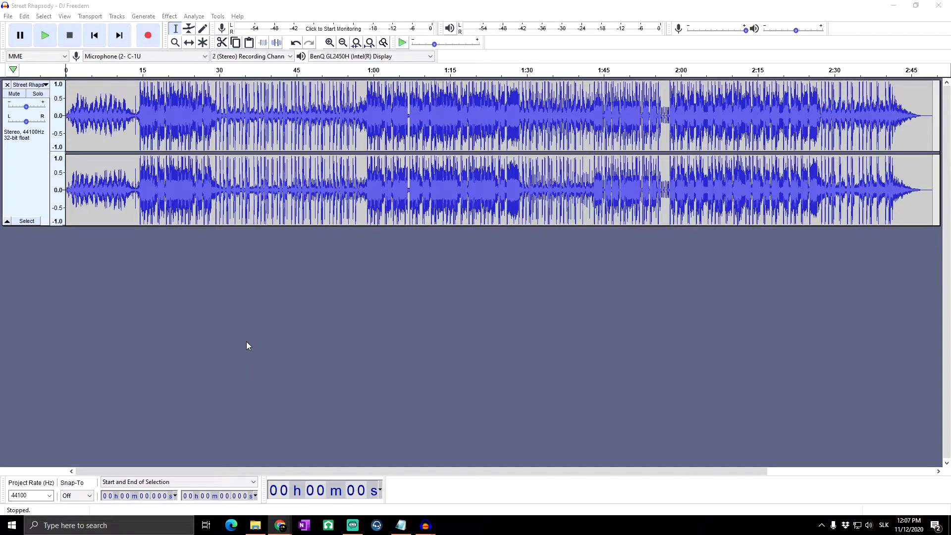
Place the edit point in the Street Rhapsody waveform at about 41 seconds.
click(543, 115)
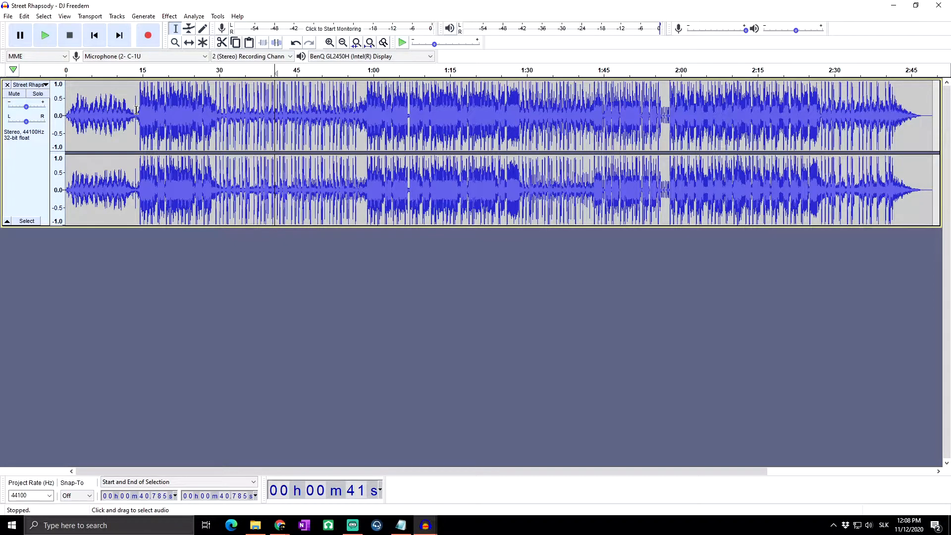
Select the audio from about 13.7 to 29.7 seconds and bring up the Effect menu.
drag(138, 115, 217, 115)
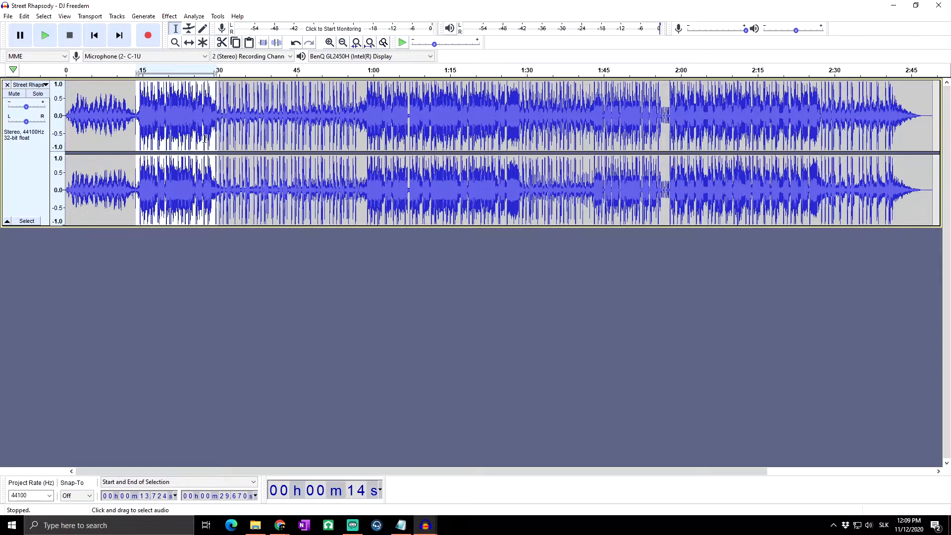
click(175, 29)
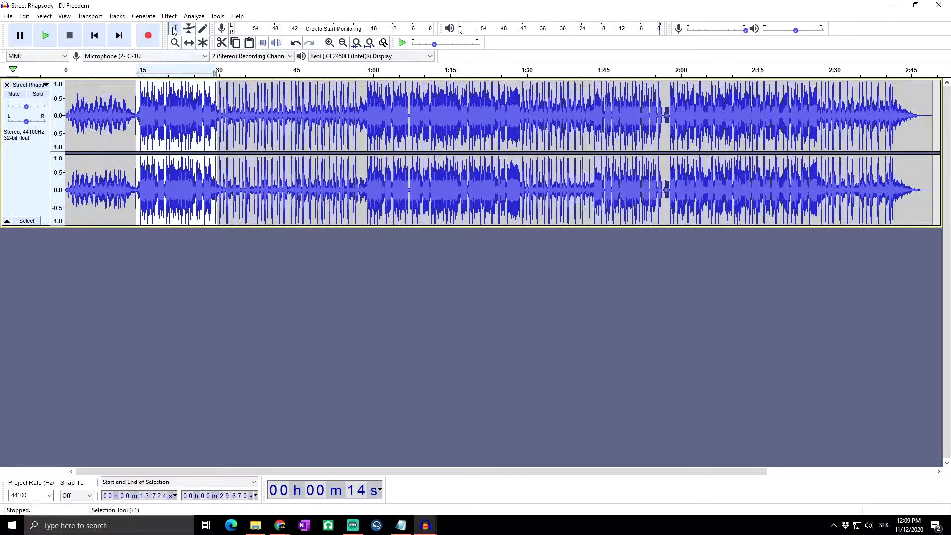
click(170, 16)
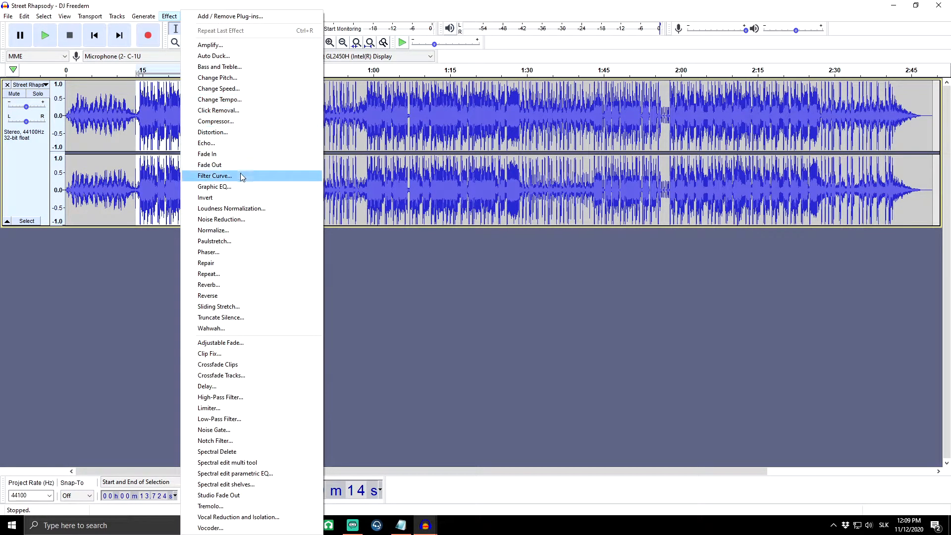
Bring up the Filter Curve EQ effect for the selected stretch.
click(214, 175)
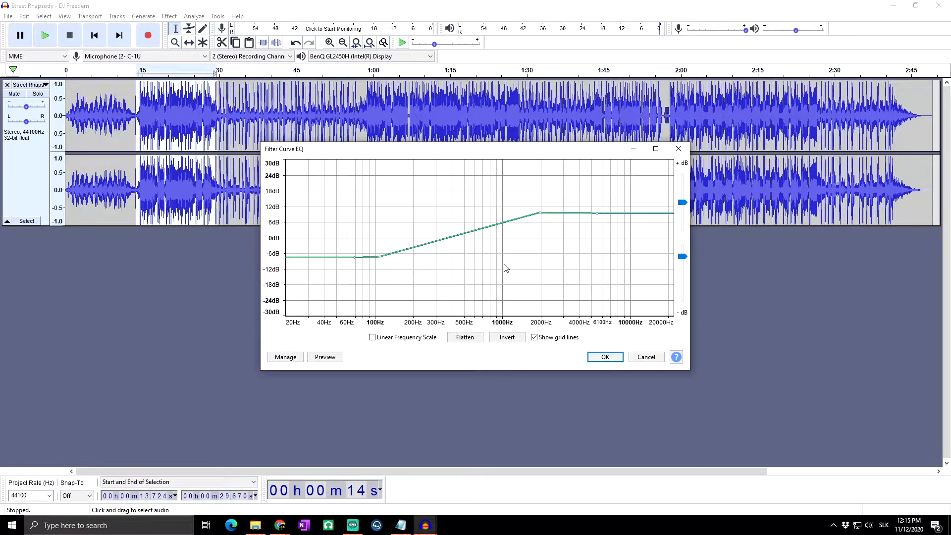
mouse_move(518, 268)
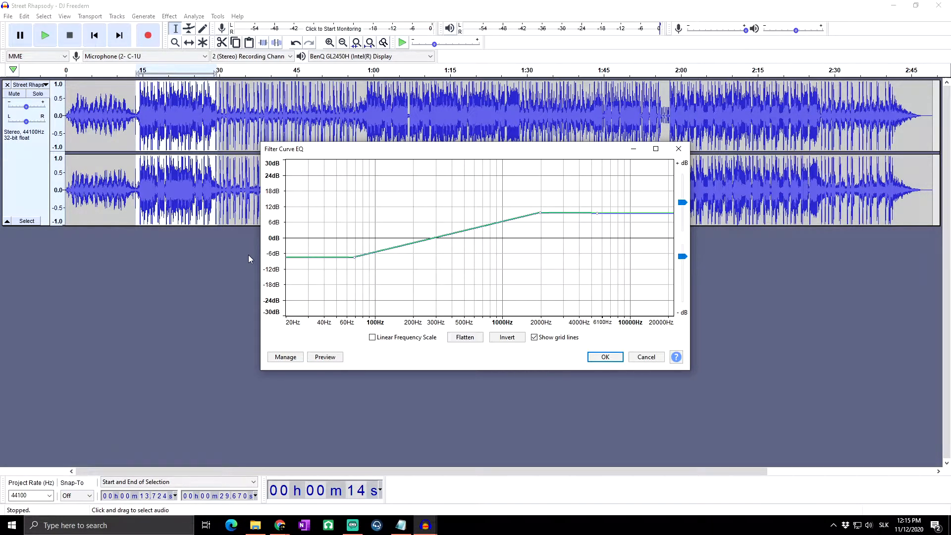
mouse_move(150, 266)
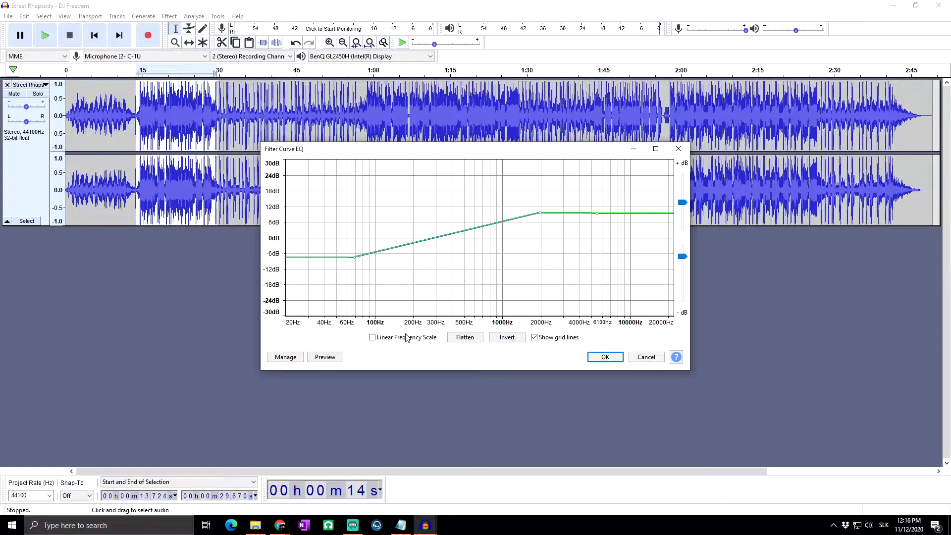
Show the EQ curve on a linear frequency scale.
click(372, 336)
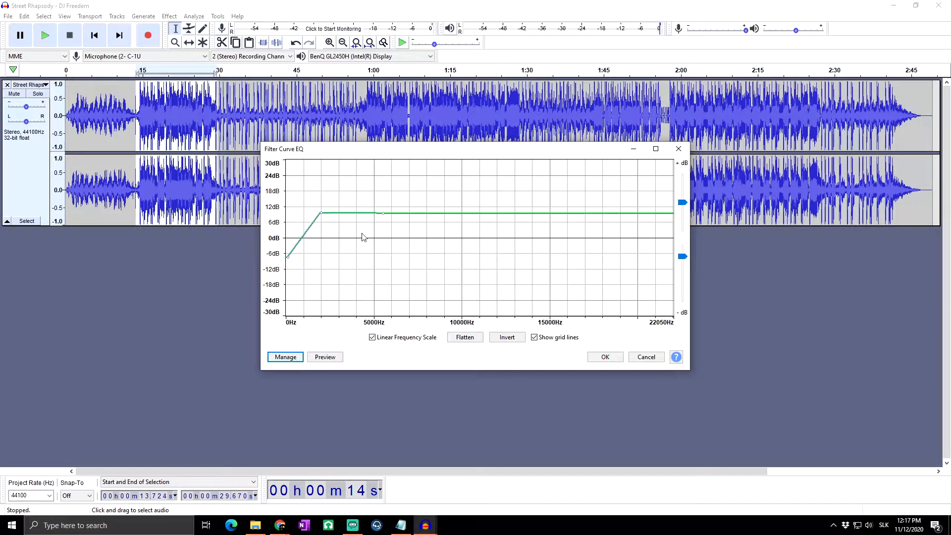
mouse_move(321, 232)
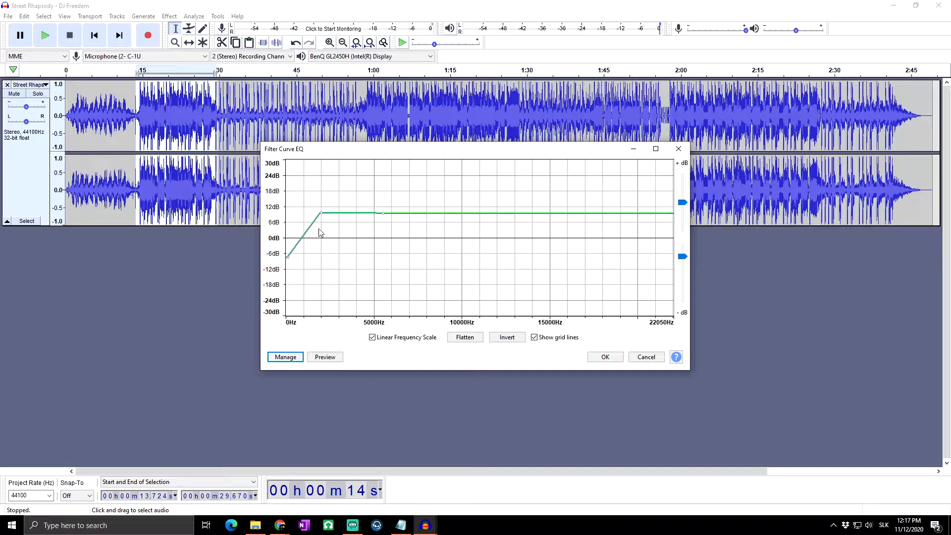
mouse_move(293, 231)
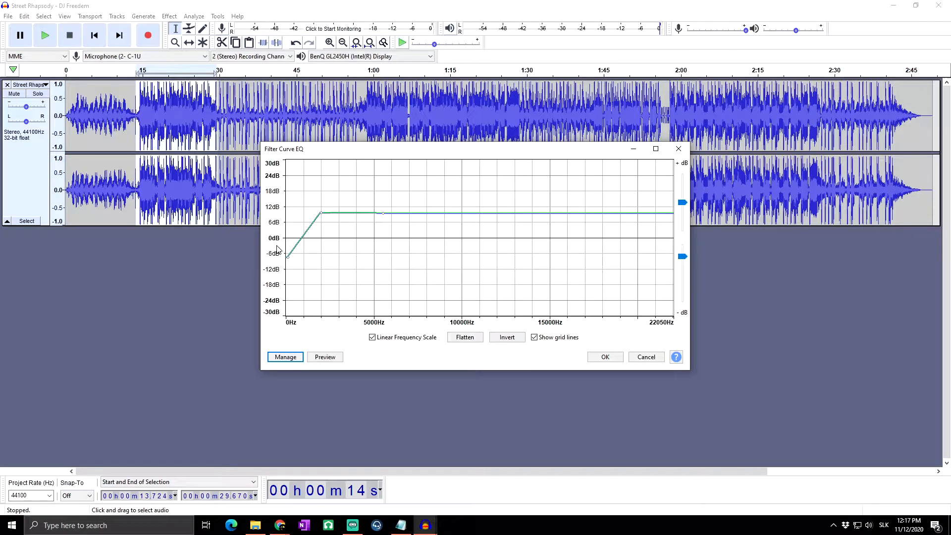
mouse_move(309, 260)
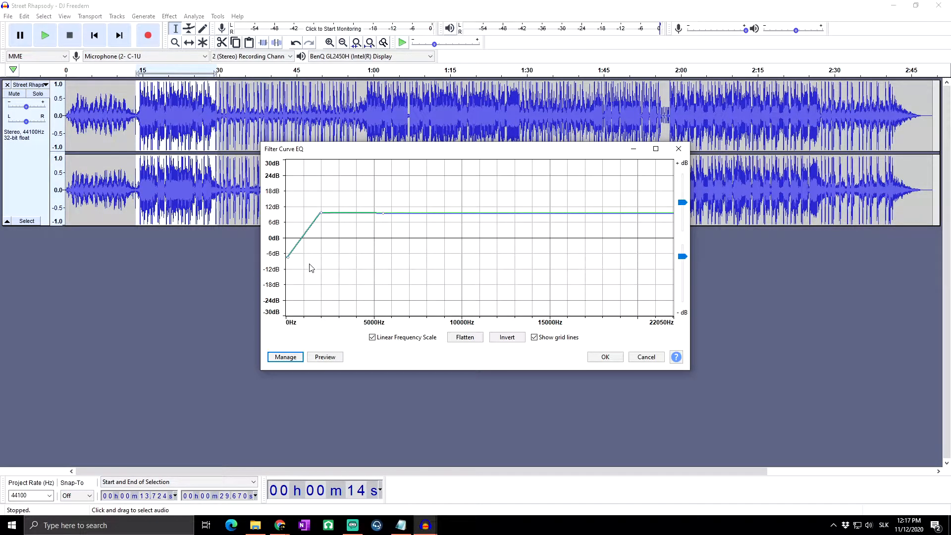
mouse_move(358, 291)
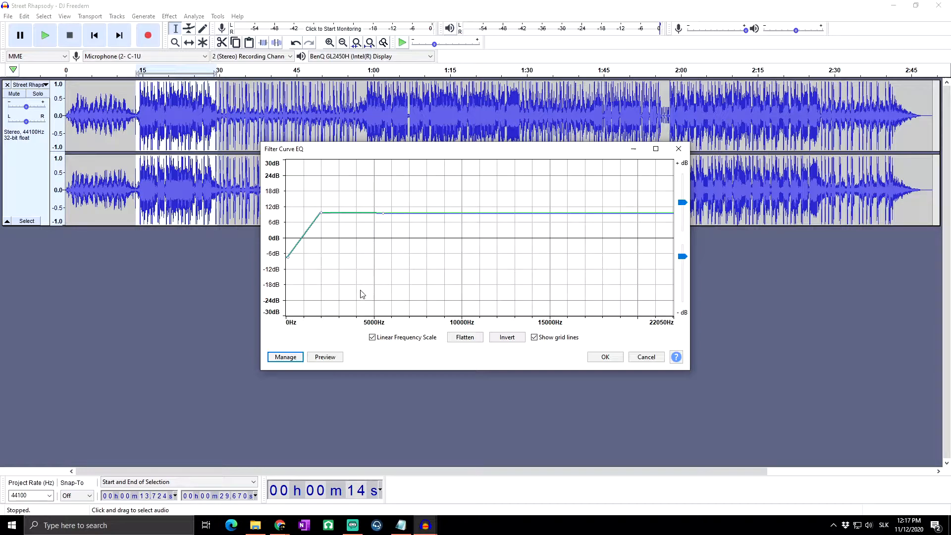
mouse_move(410, 327)
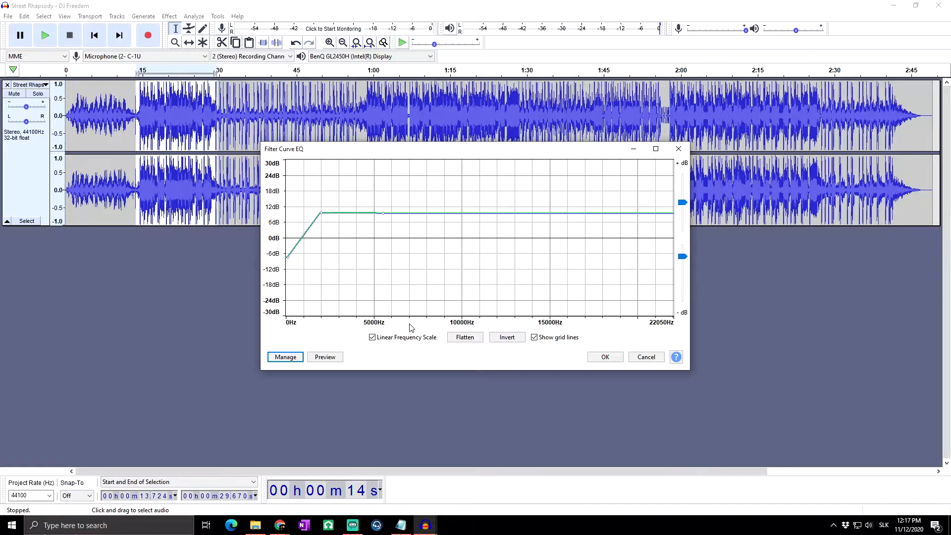
mouse_move(393, 330)
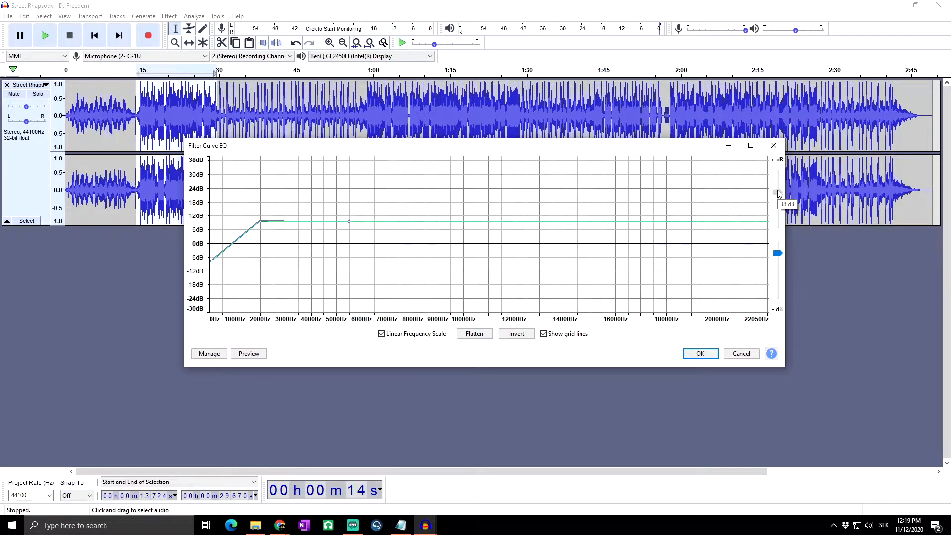
drag(779, 194, 778, 203)
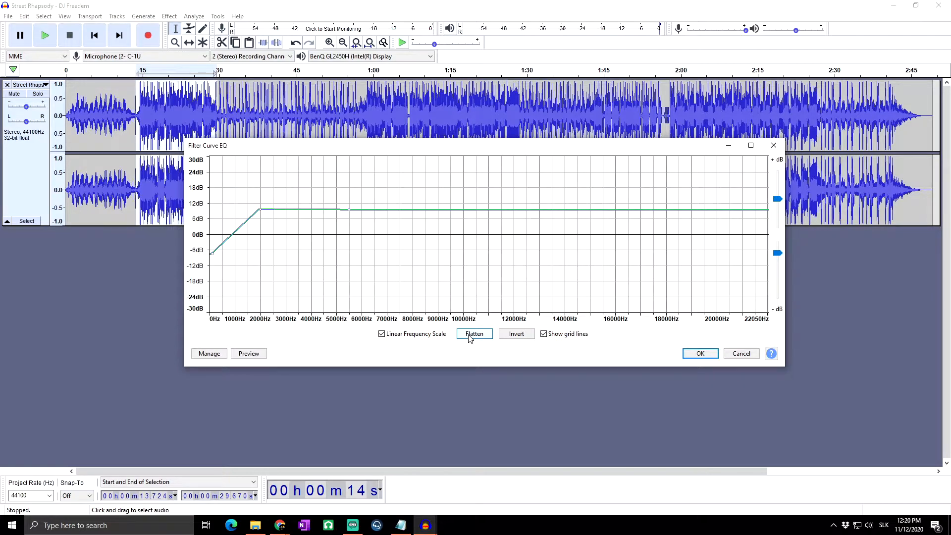
Flatten the curve to 0 dB, shape a ~15 dB low cut below 2500 Hz, inverting it twice back to a cut.
click(474, 333)
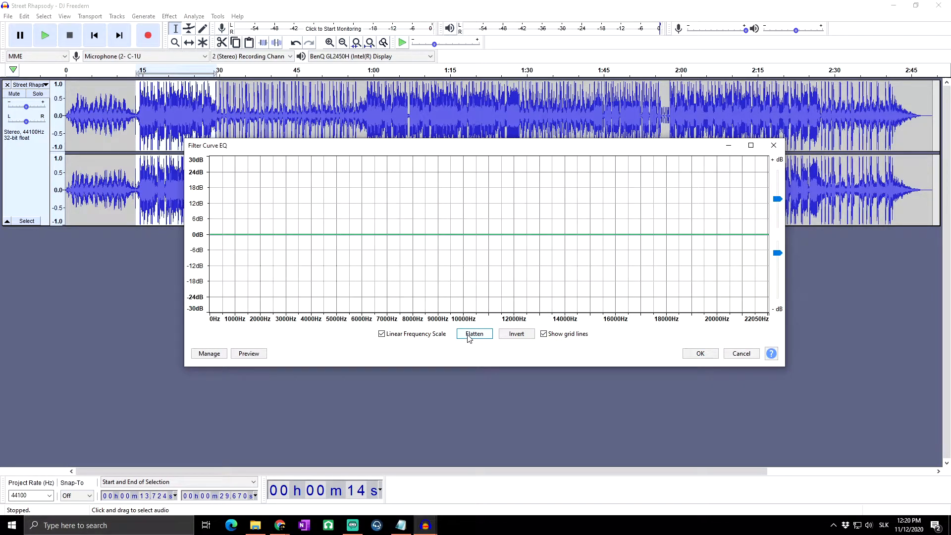
click(474, 334)
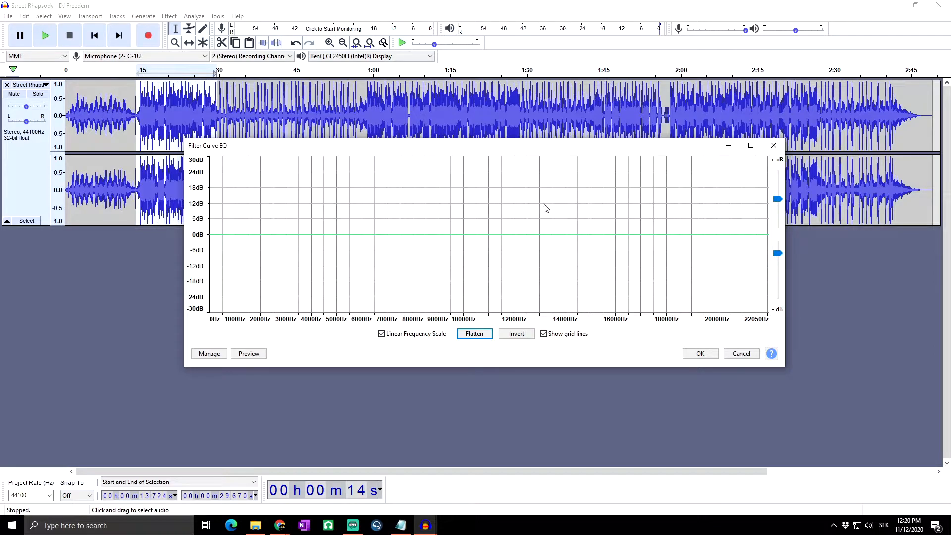
mouse_move(575, 201)
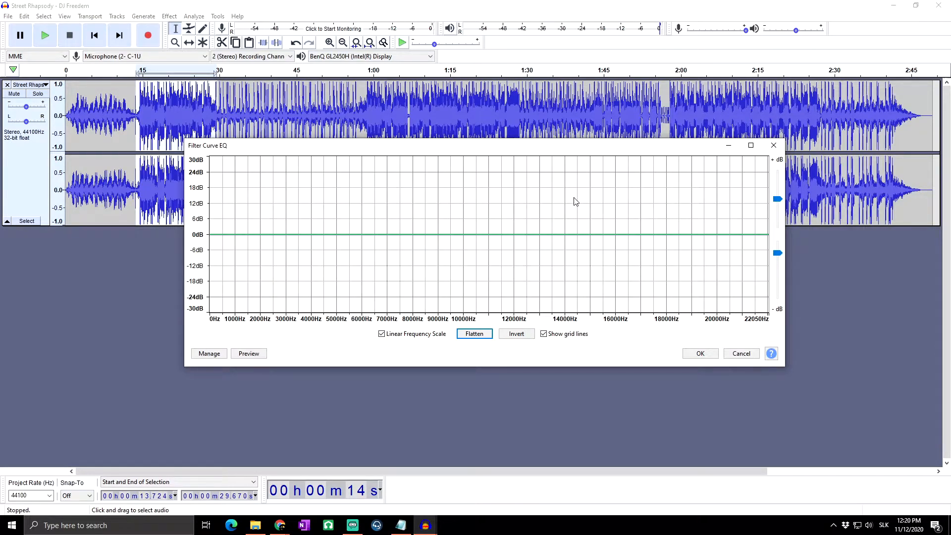
click(516, 334)
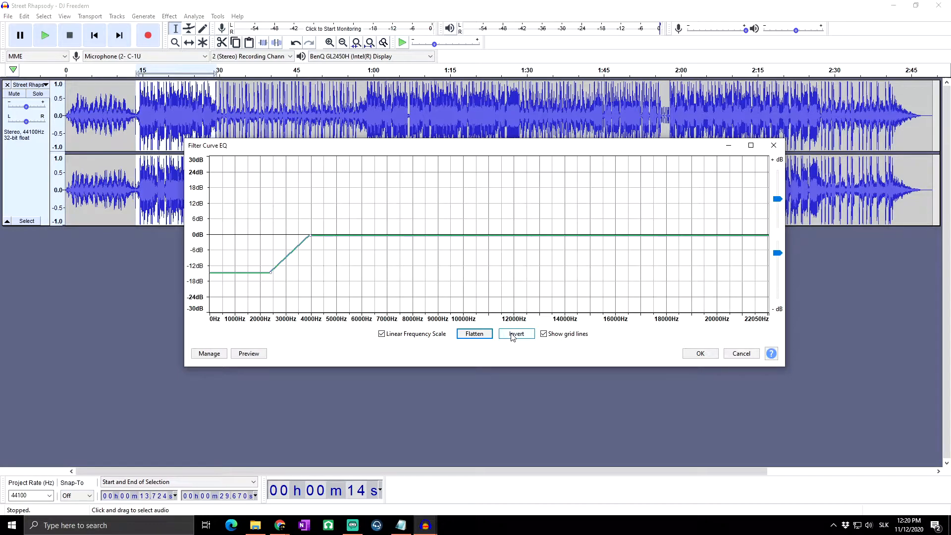
click(515, 334)
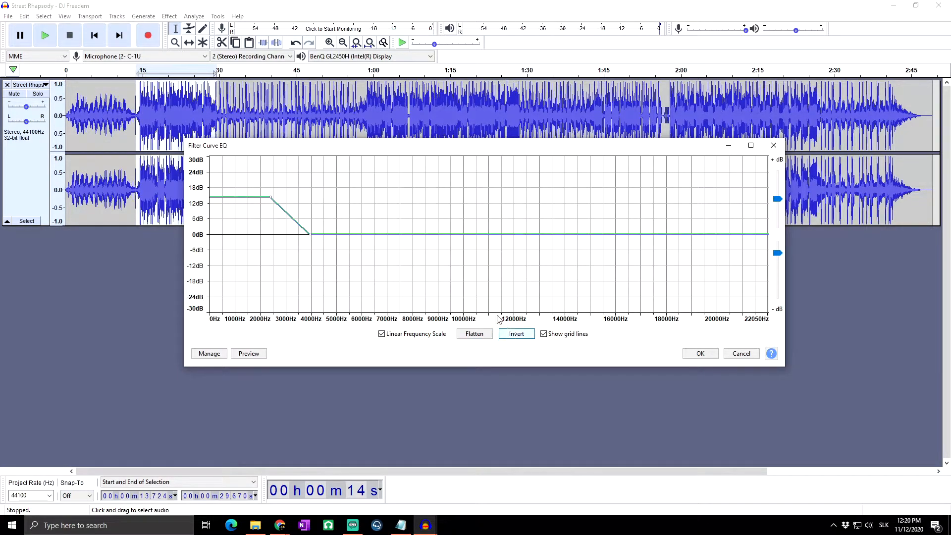
click(516, 334)
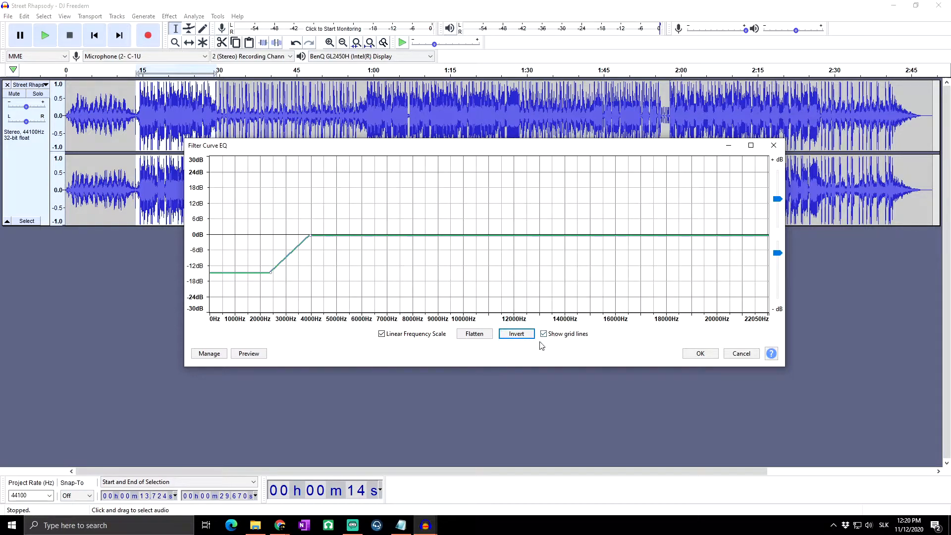
mouse_move(570, 334)
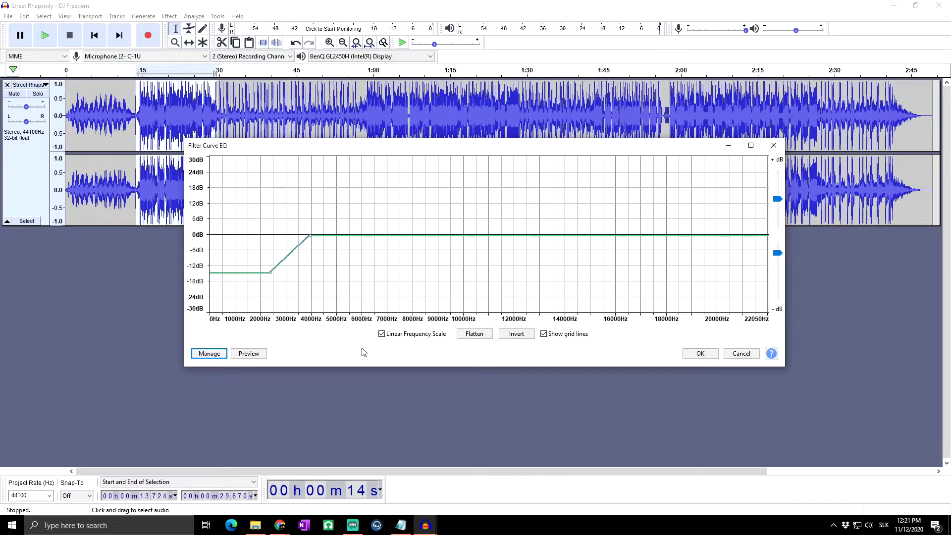
mouse_move(298, 338)
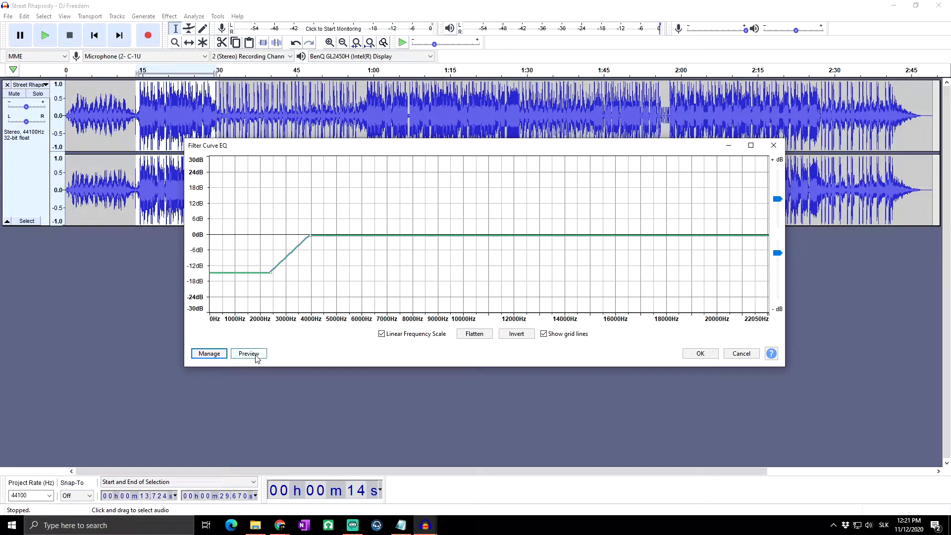
mouse_move(247, 354)
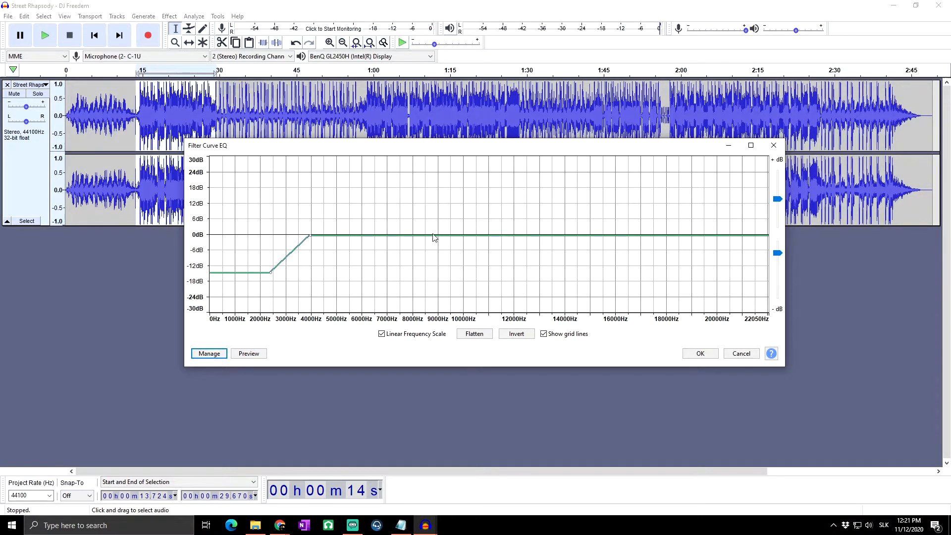
mouse_move(550, 239)
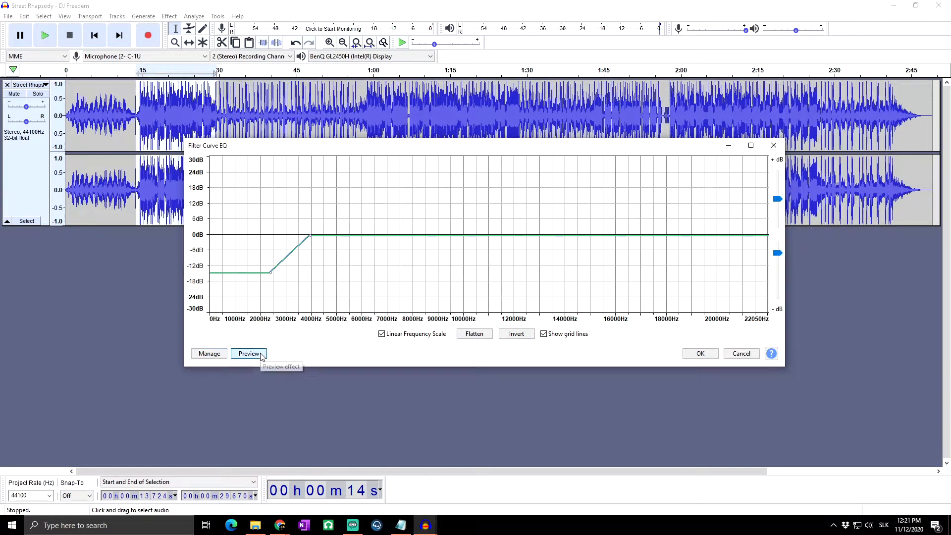
click(248, 352)
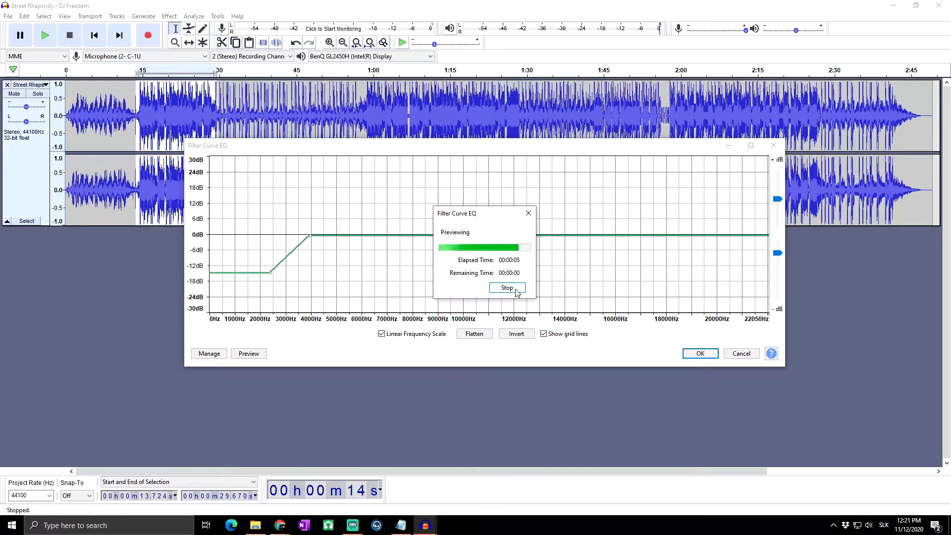
click(208, 352)
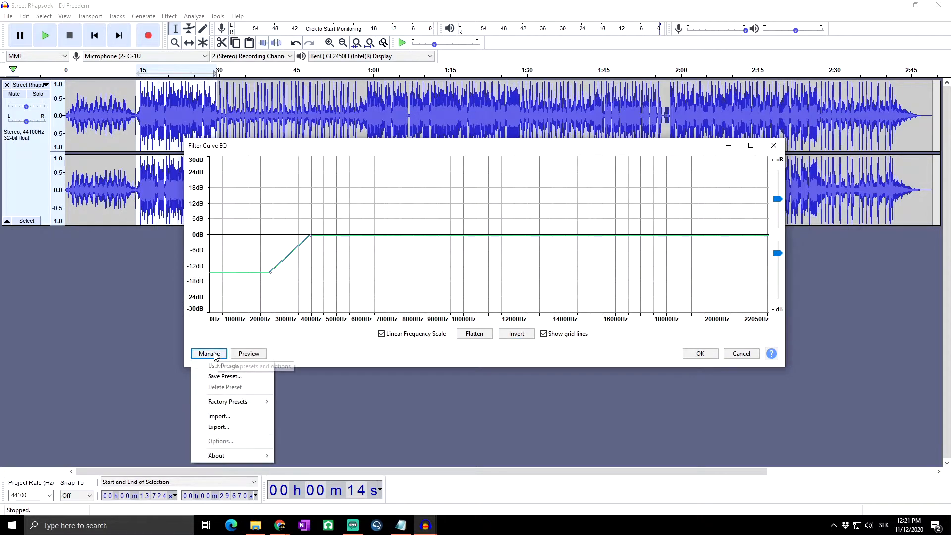
click(228, 401)
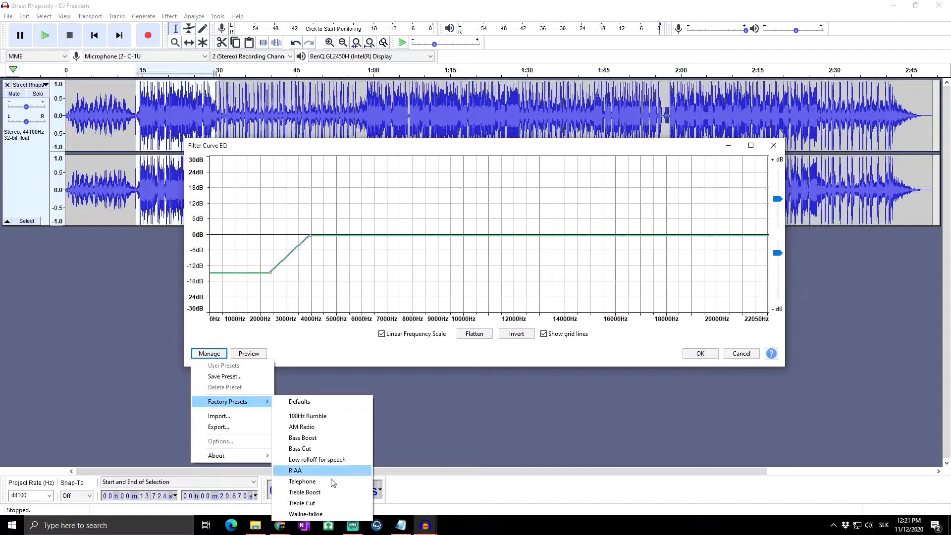
mouse_move(328, 426)
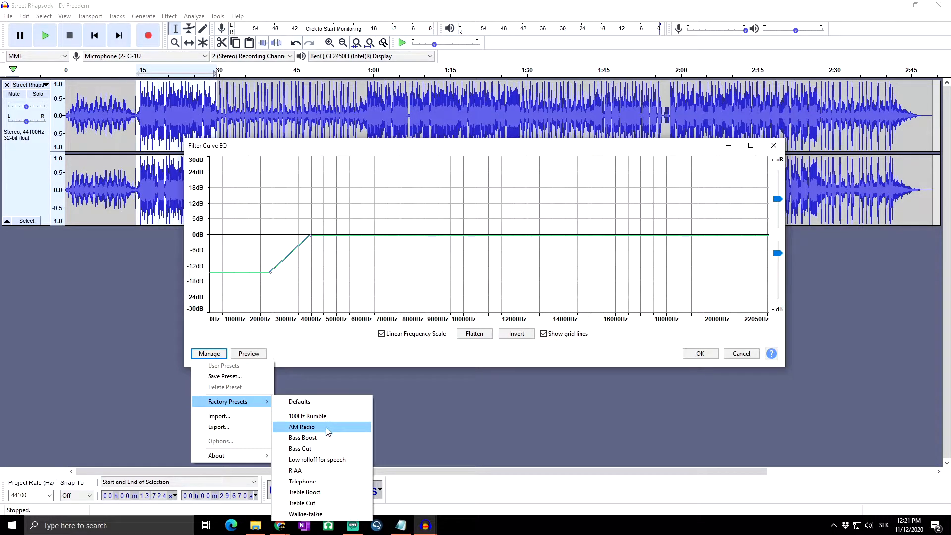
click(301, 426)
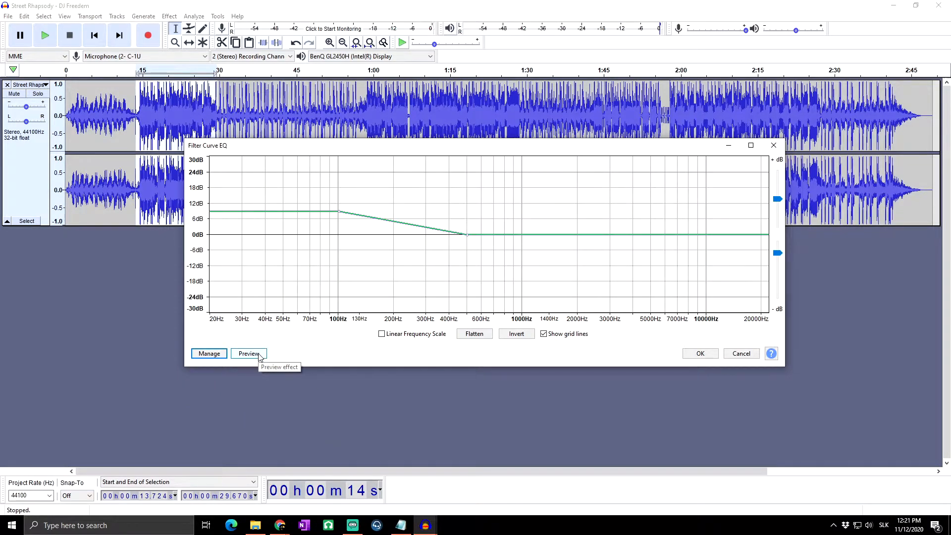
click(247, 354)
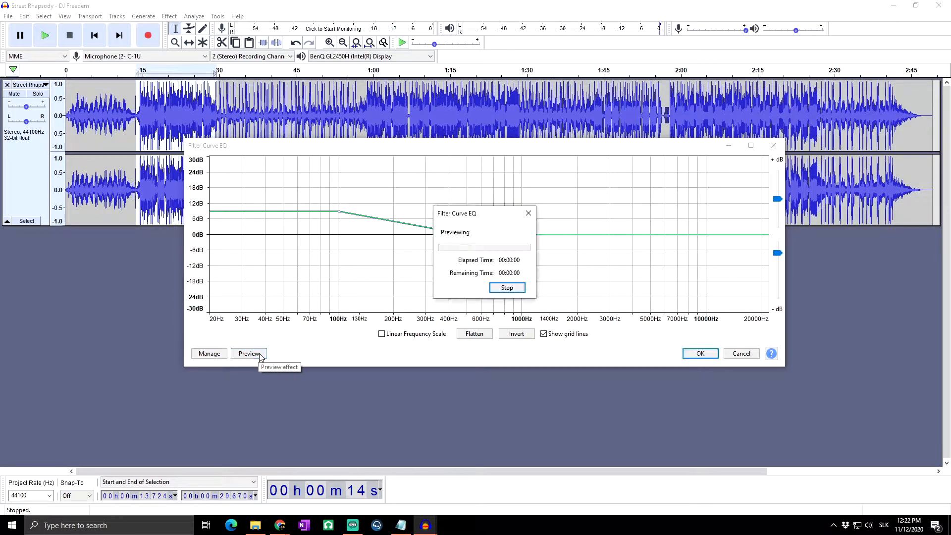
mouse_move(456, 338)
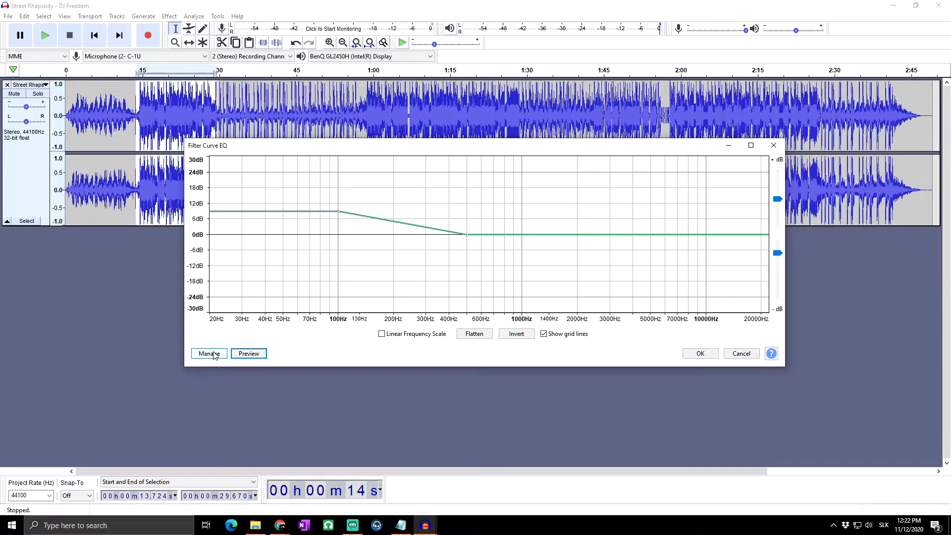
Lower the low-frequency bass boost point from about 9 dB to about 6 dB.
click(209, 352)
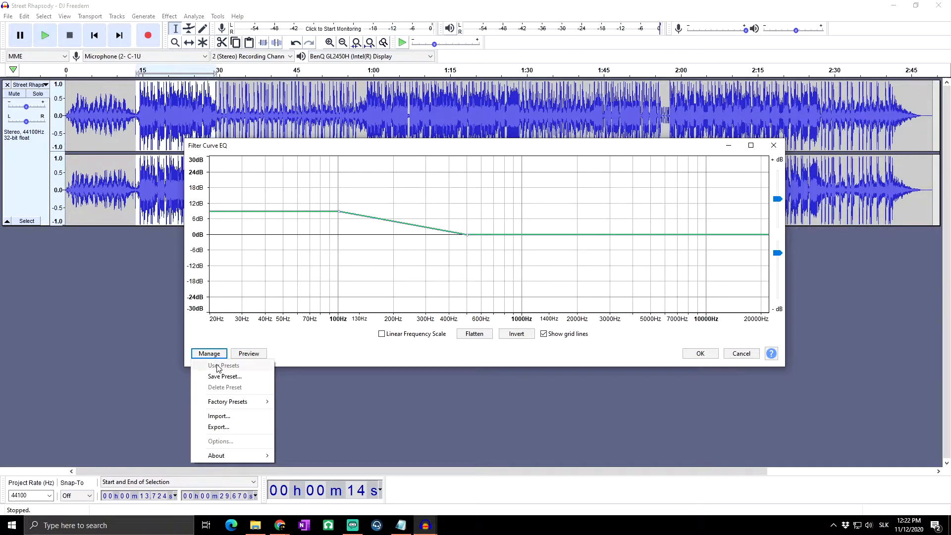
mouse_move(337, 211)
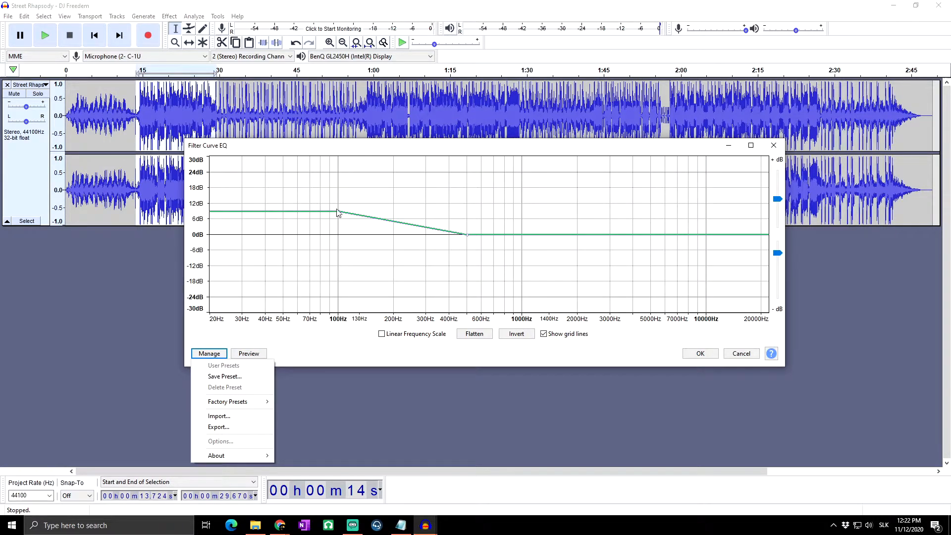
click(209, 353)
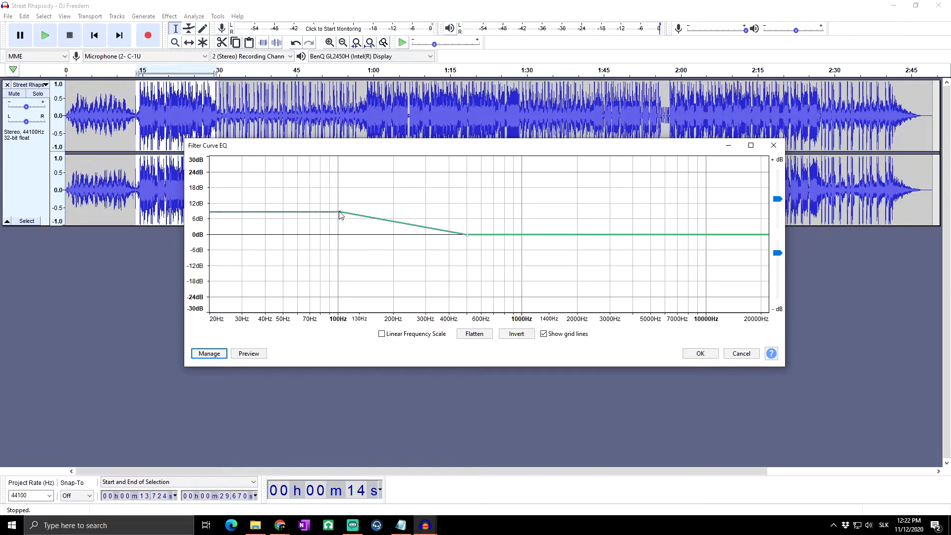
drag(340, 214, 340, 220)
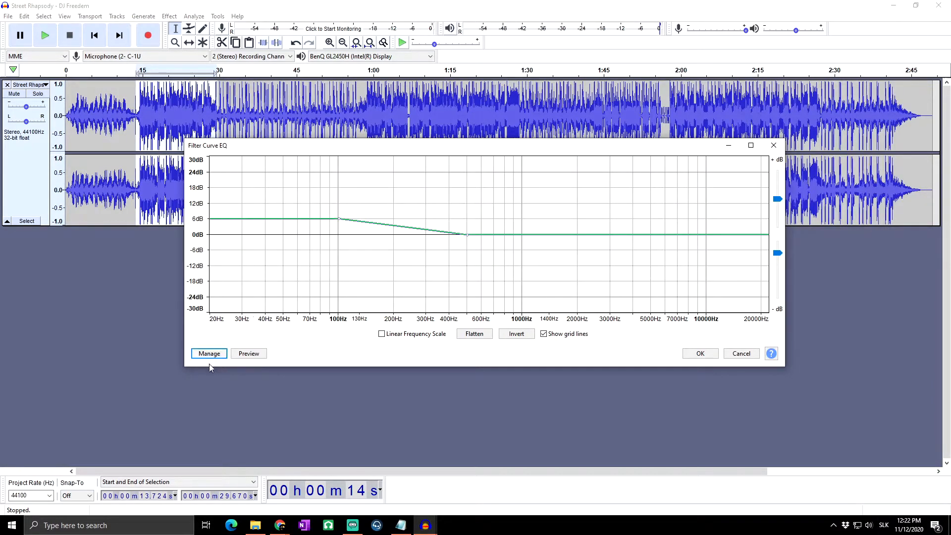
Start saving the curve as a preset via Manage, then dismiss the Save Preset prompt.
click(209, 353)
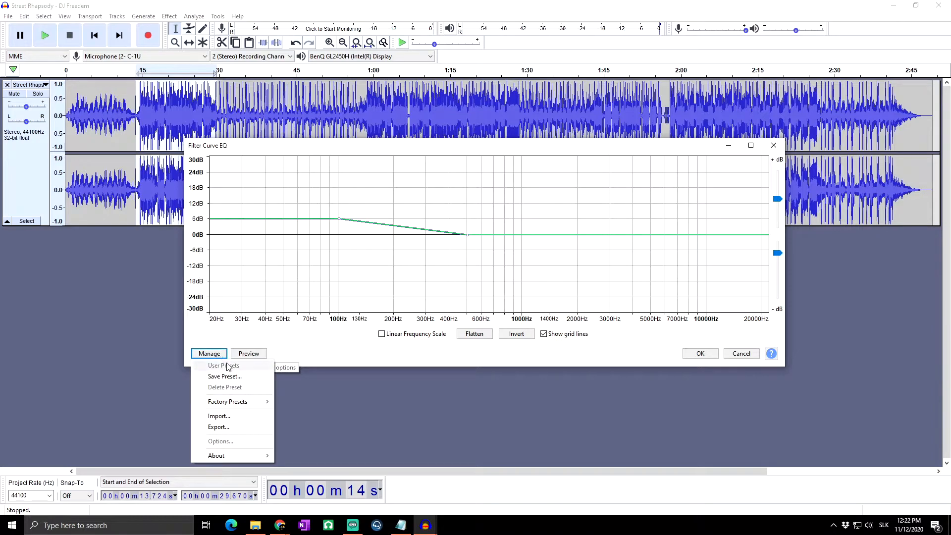
click(225, 376)
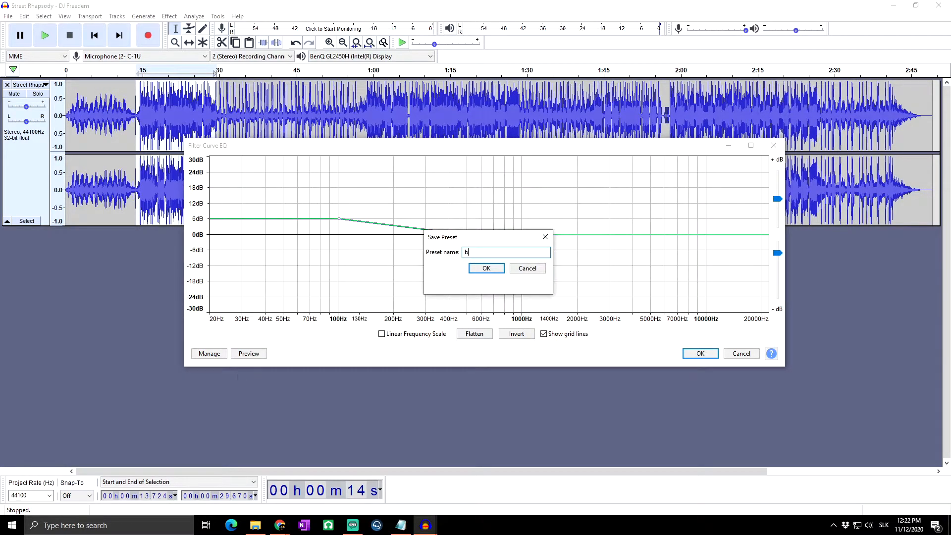
click(485, 269)
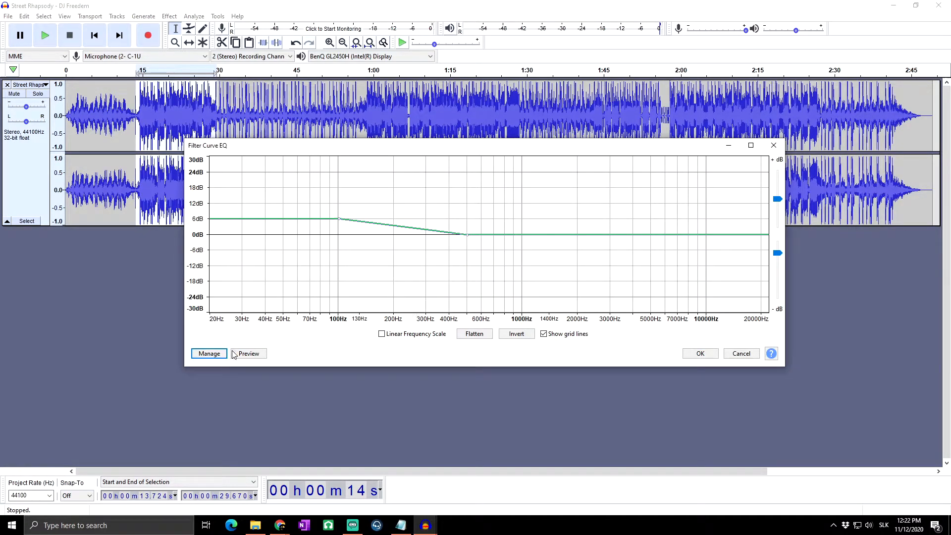
mouse_move(209, 353)
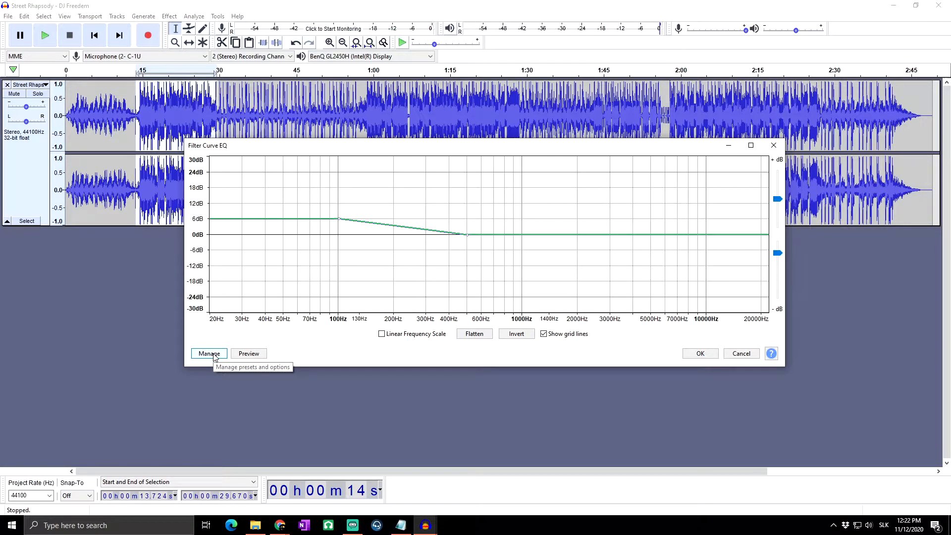
Preview the gentler 6 dB bass boost, then bring up the Manage presets list.
click(209, 353)
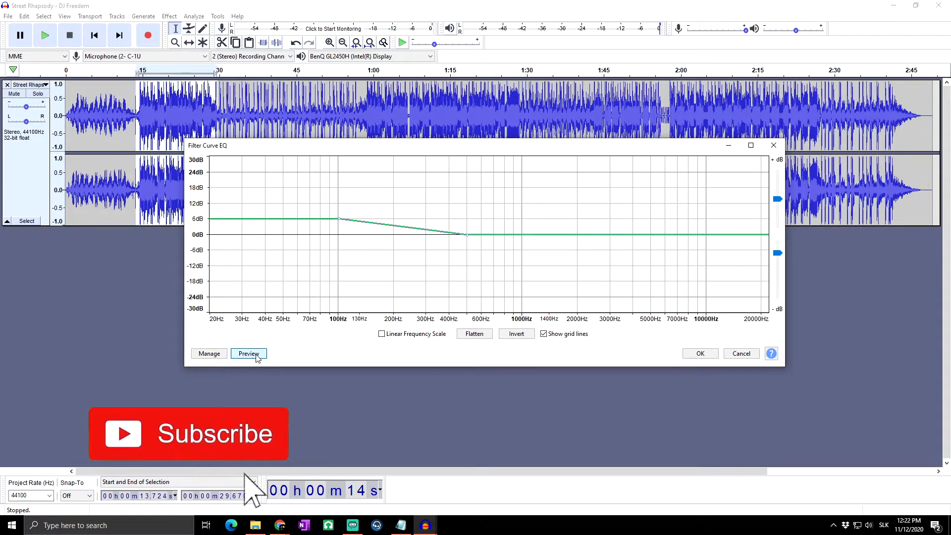
click(248, 354)
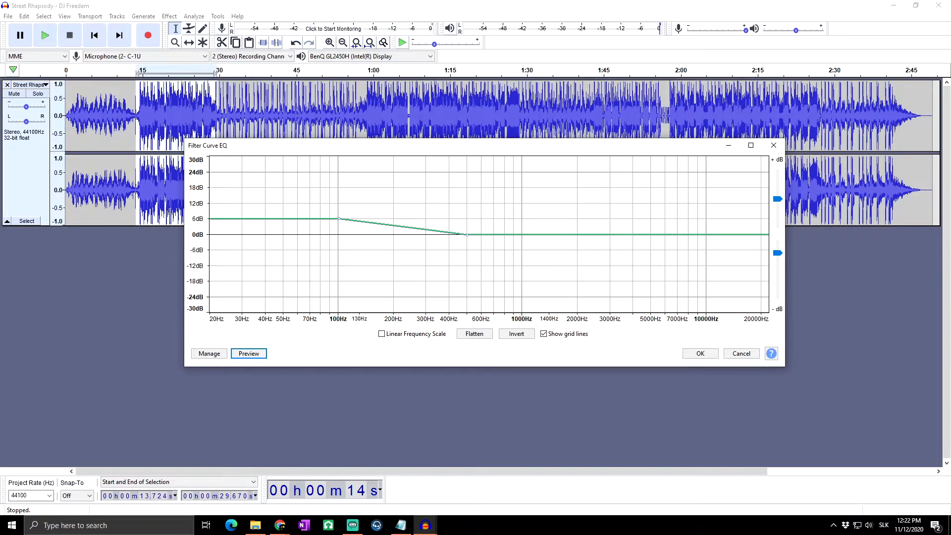
click(516, 334)
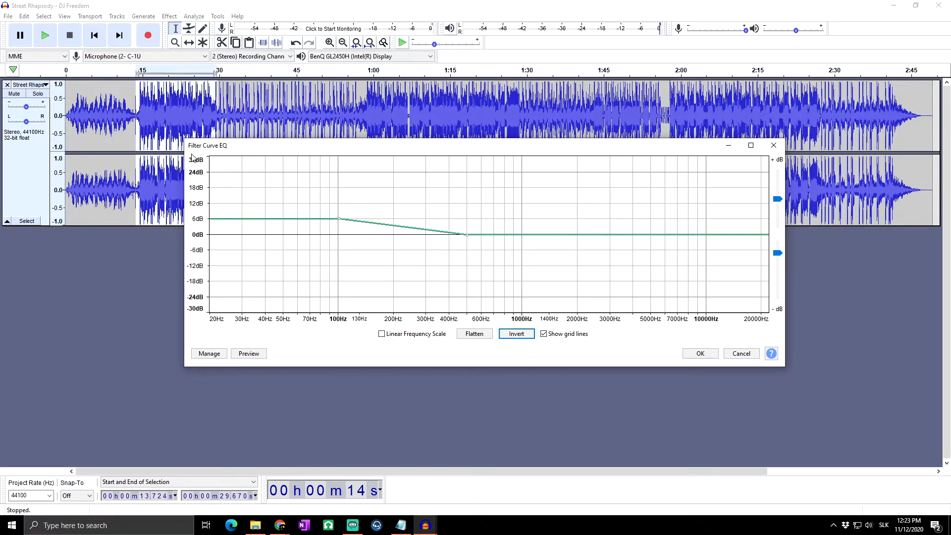
mouse_move(357, 232)
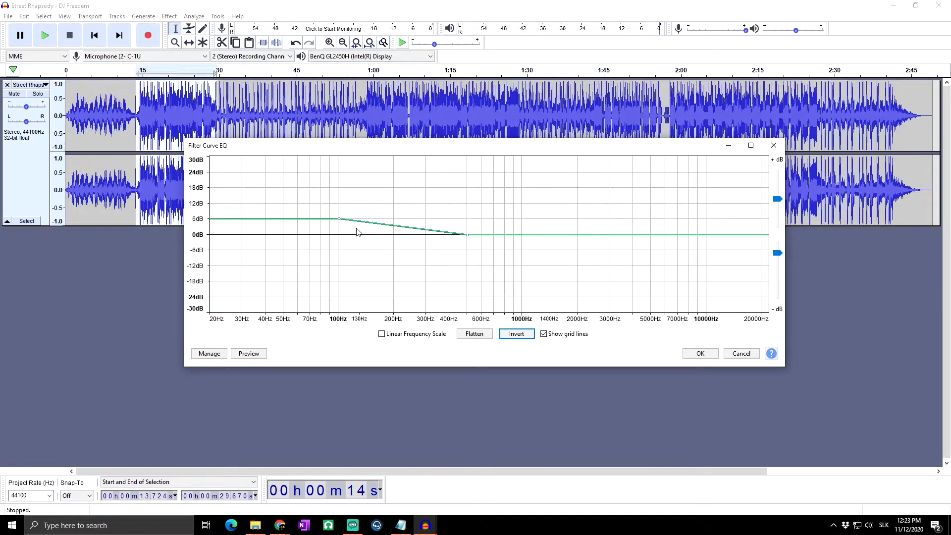
mouse_move(656, 231)
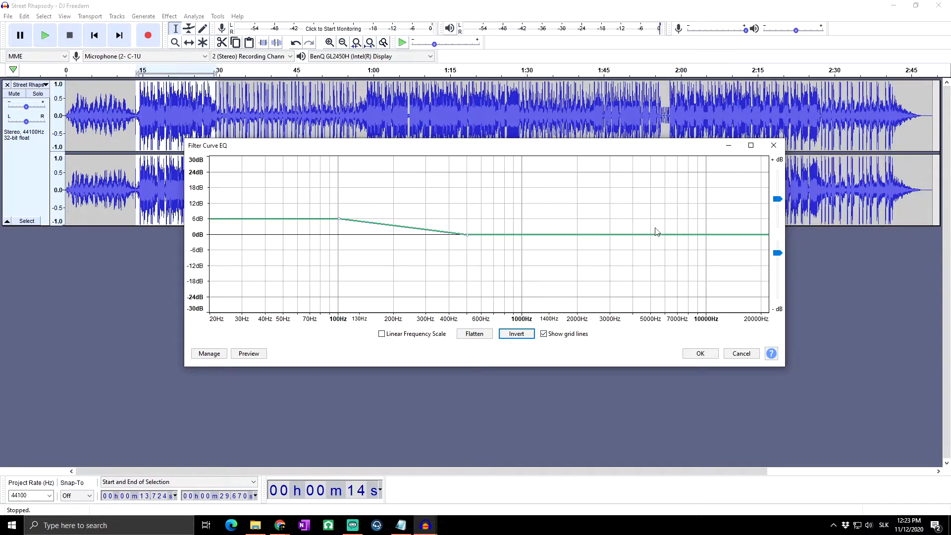
click(209, 352)
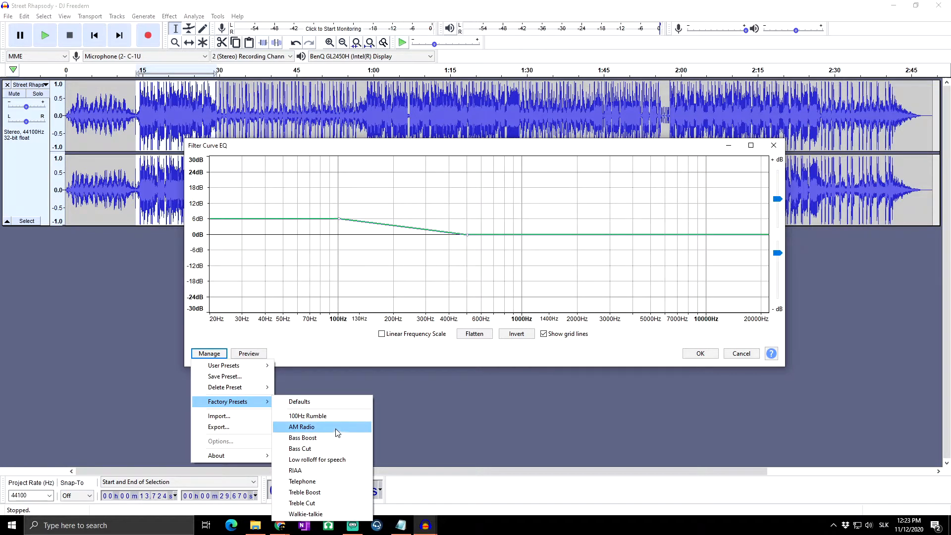
Load and preview the AM Radio factory preset, then cancel Filter Curve EQ without applying.
click(301, 425)
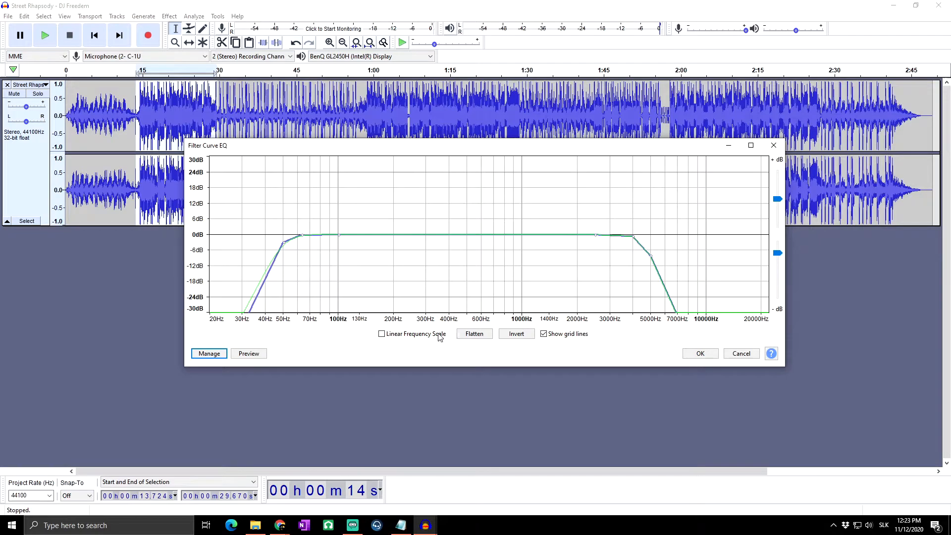
click(248, 354)
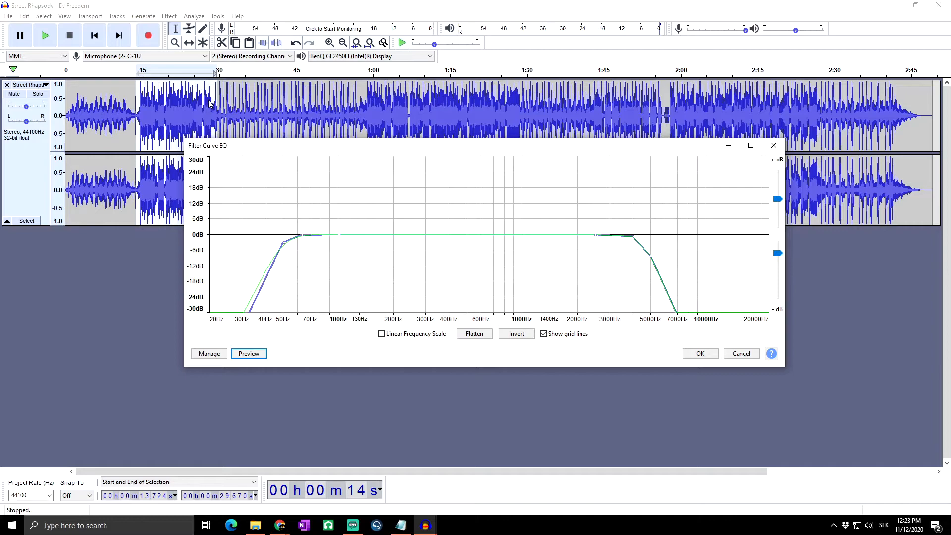
mouse_move(290, 245)
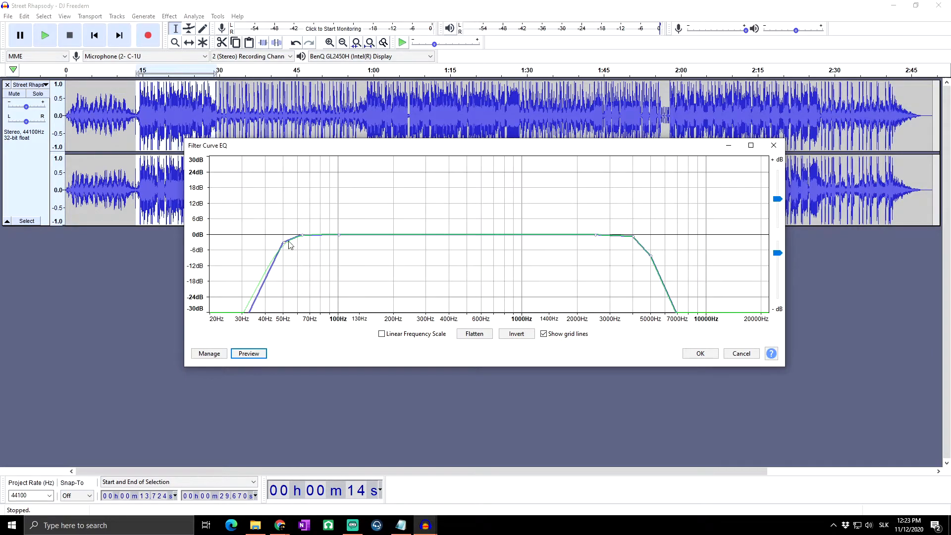
mouse_move(311, 223)
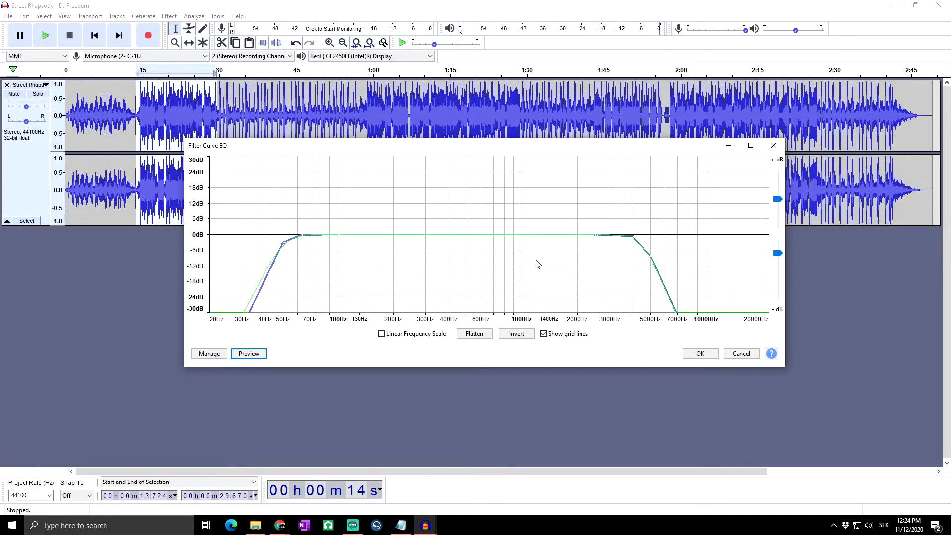
click(699, 353)
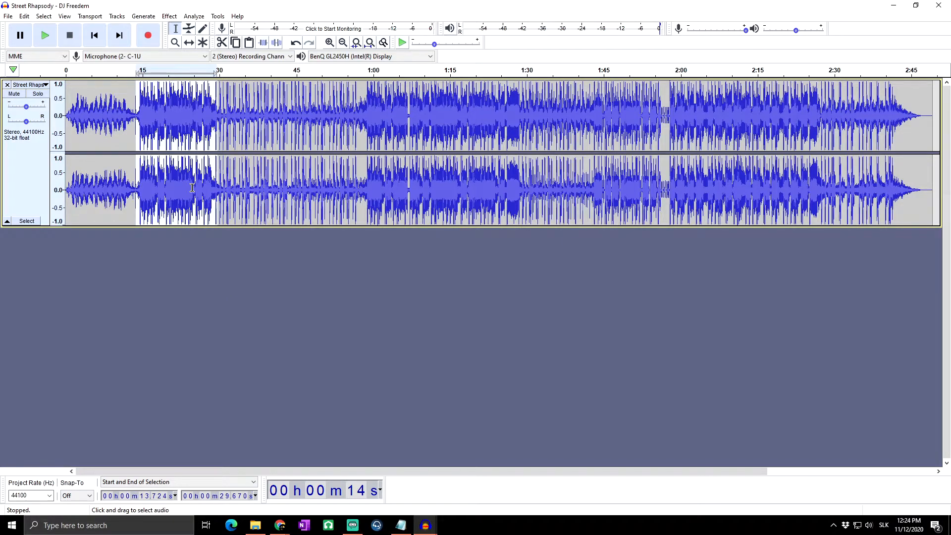
Bring up the Graphic EQ effect for the selected stretch.
click(169, 16)
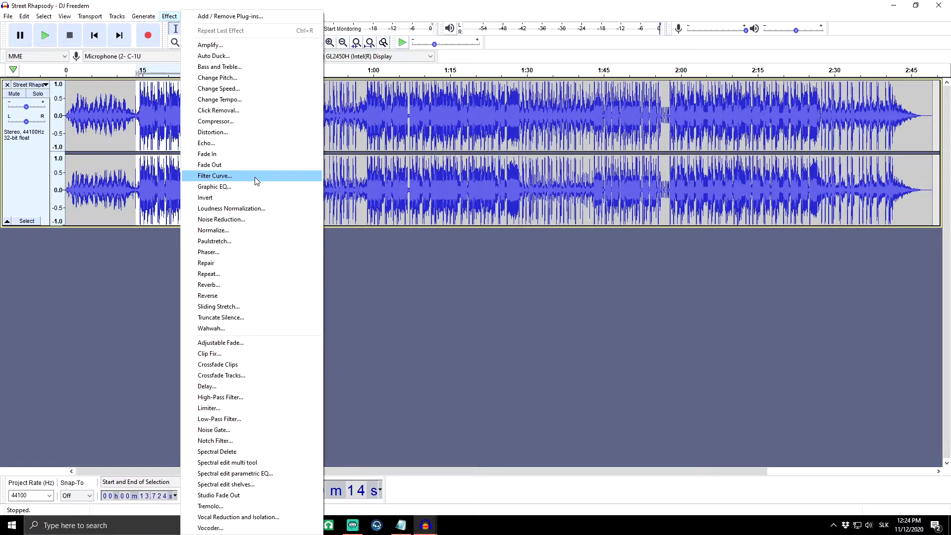
click(214, 186)
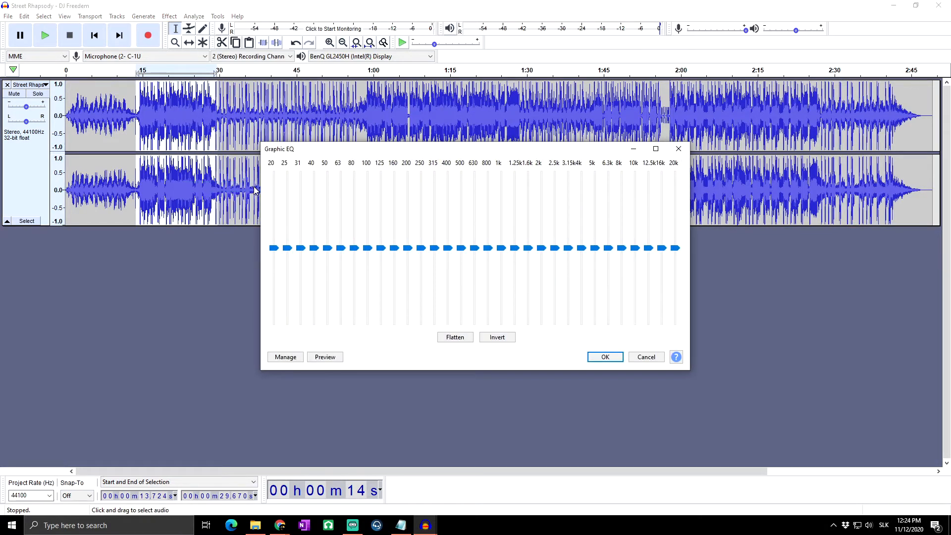
mouse_move(403, 154)
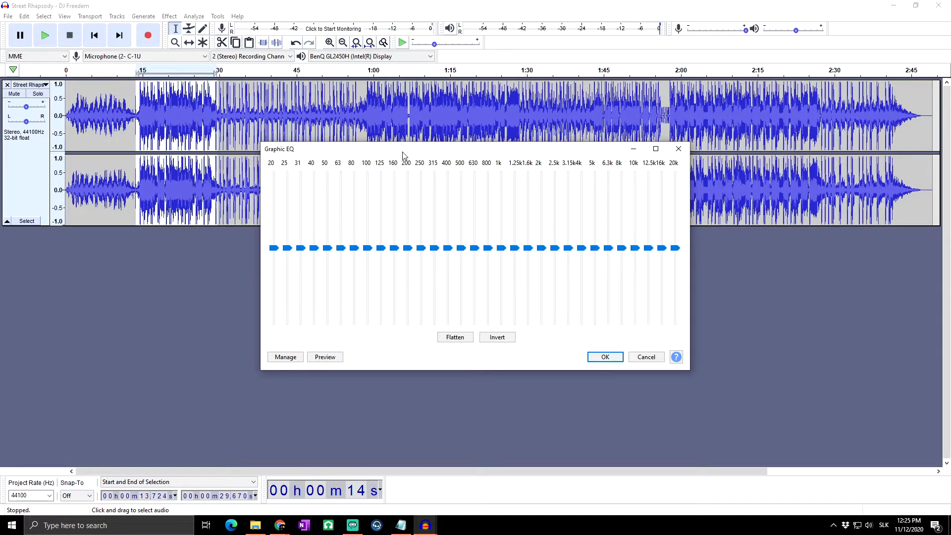
mouse_move(574, 231)
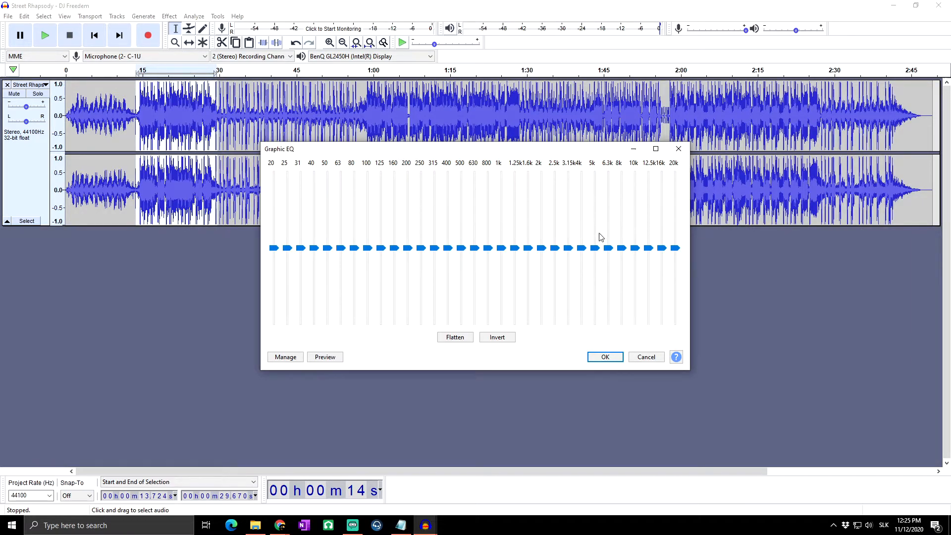
mouse_move(442, 168)
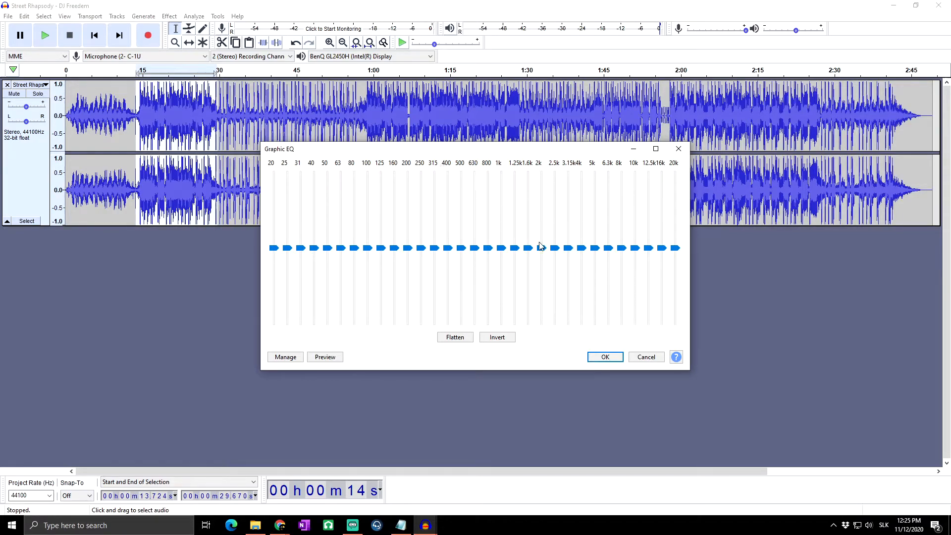
mouse_move(426, 269)
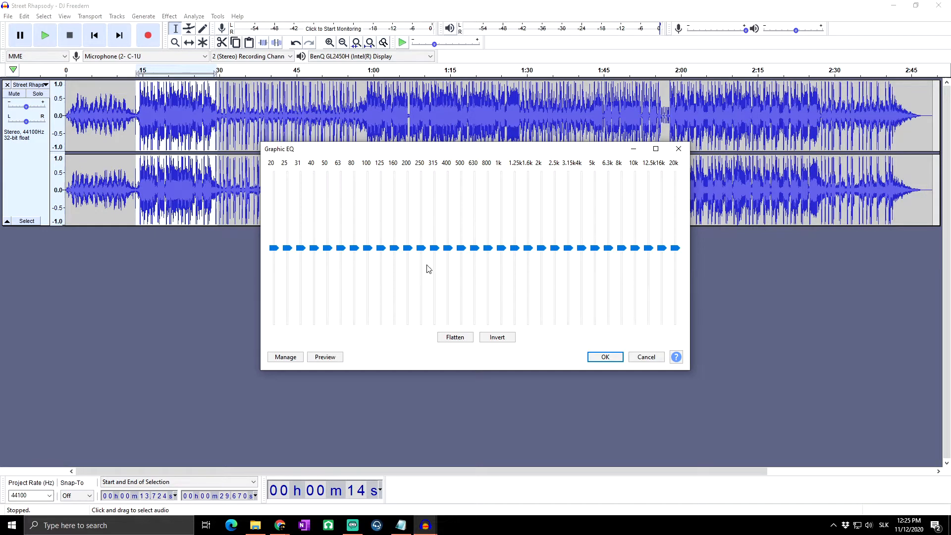
mouse_move(425, 268)
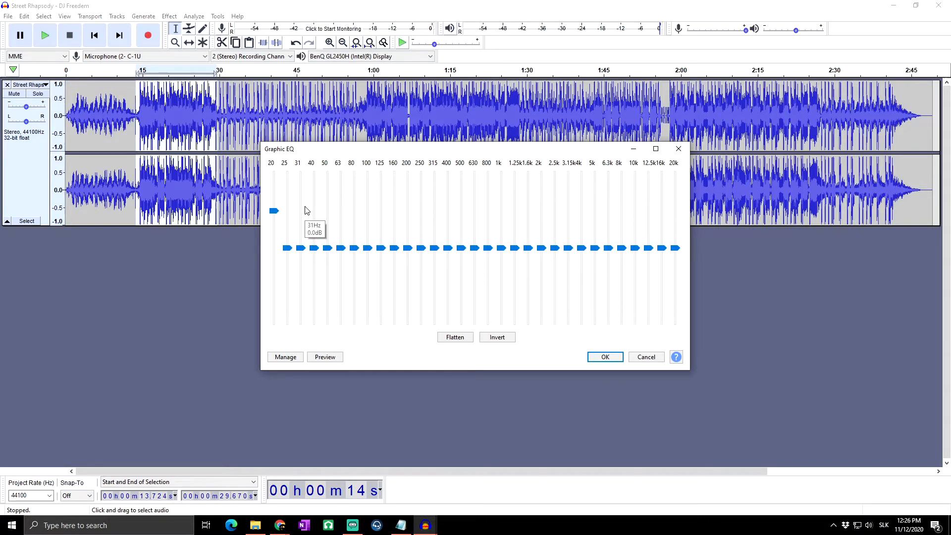
Try various boosts and cuts on the 20, 25 and 31 Hz sliders, then flatten all bands.
drag(273, 210, 273, 247)
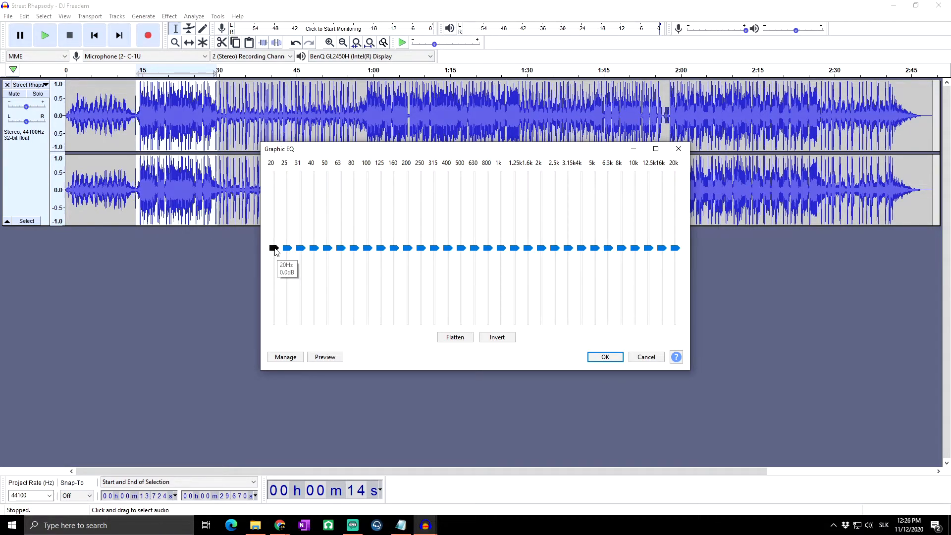
drag(273, 249, 273, 271)
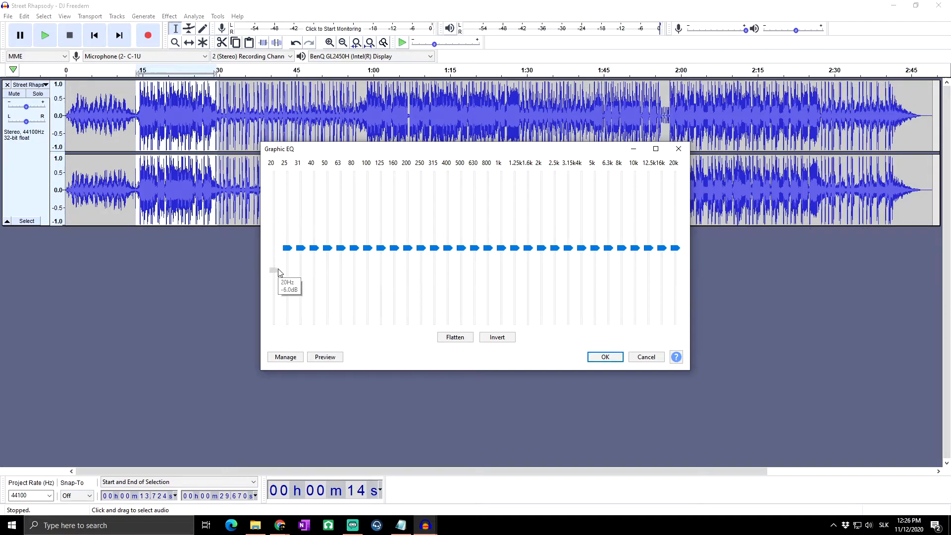
drag(272, 272, 271, 255)
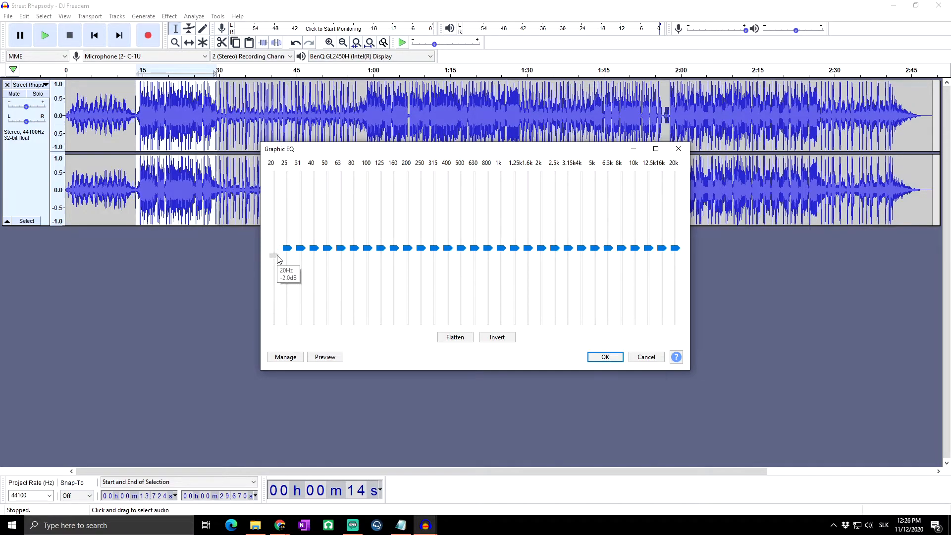
drag(274, 255, 274, 240)
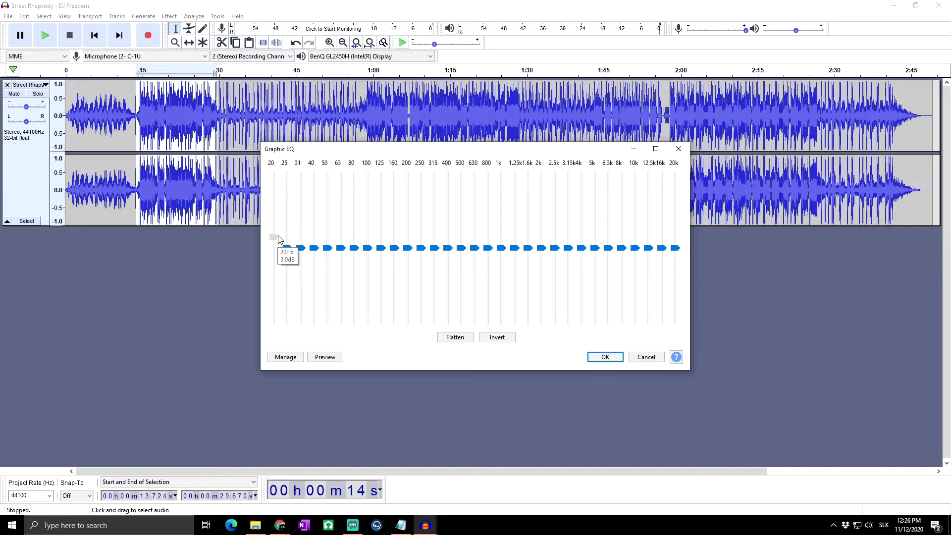
drag(273, 247, 273, 174)
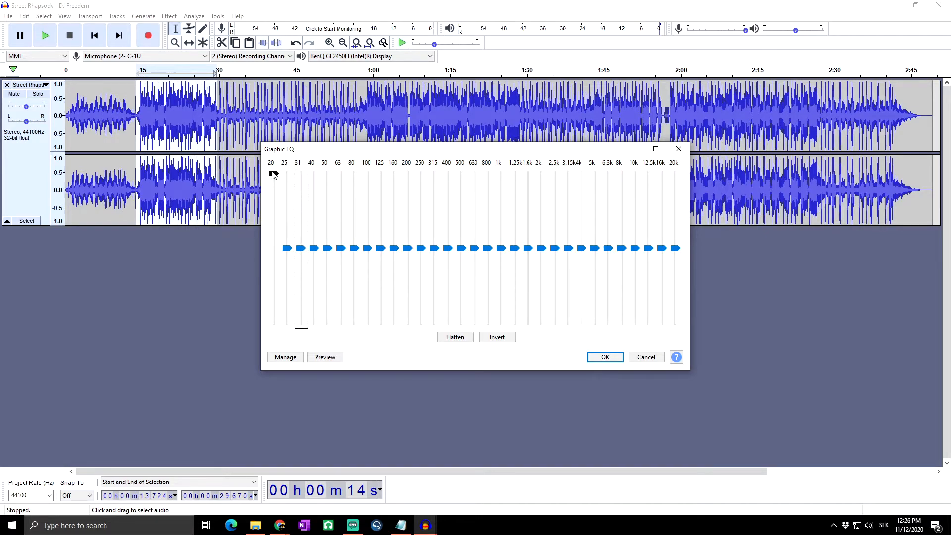
drag(289, 247, 274, 175)
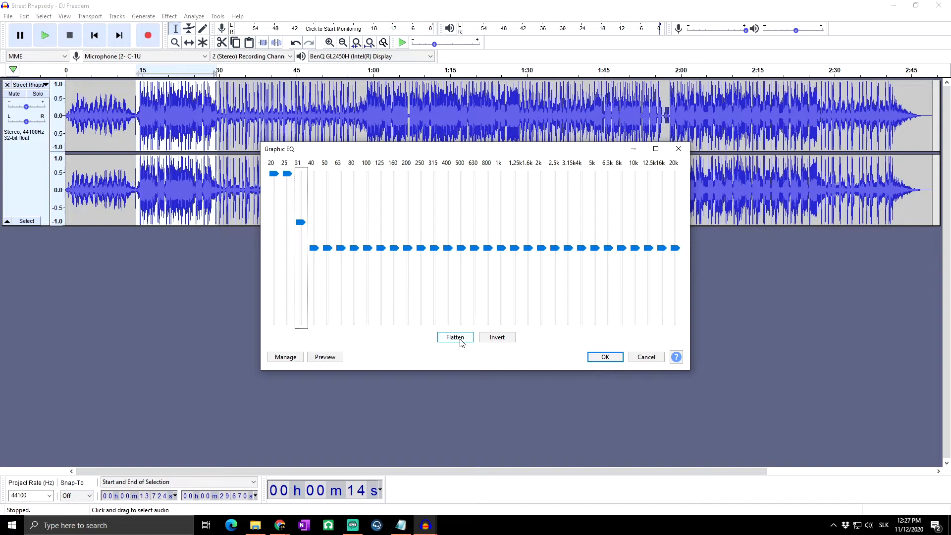
click(455, 336)
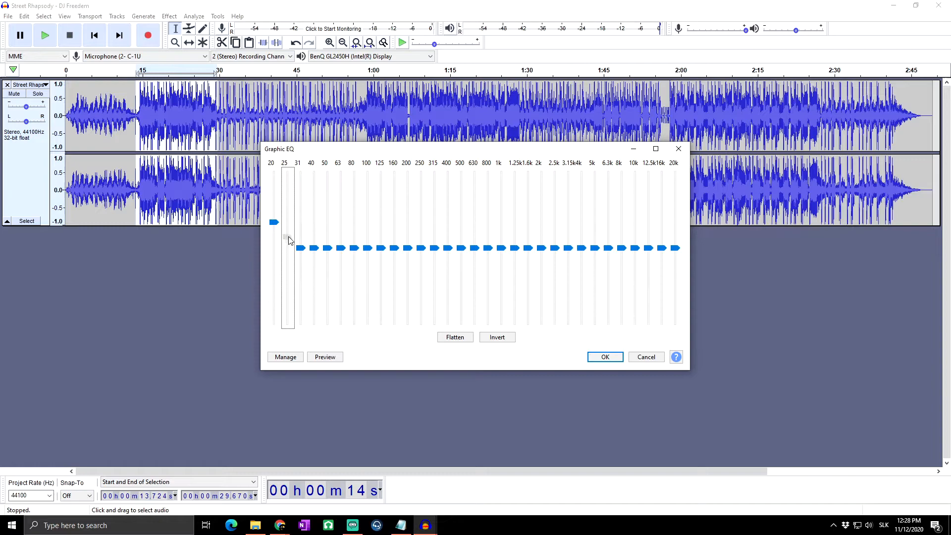
Raise the 25 and 31 Hz bands into a descending bass ramp, inverting it twice back to a boost.
drag(285, 221, 300, 241)
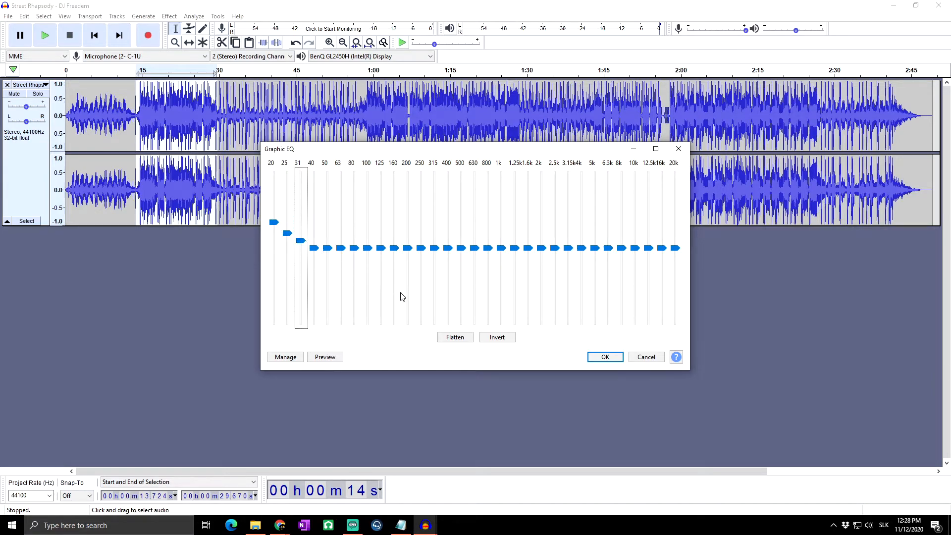
mouse_move(496, 337)
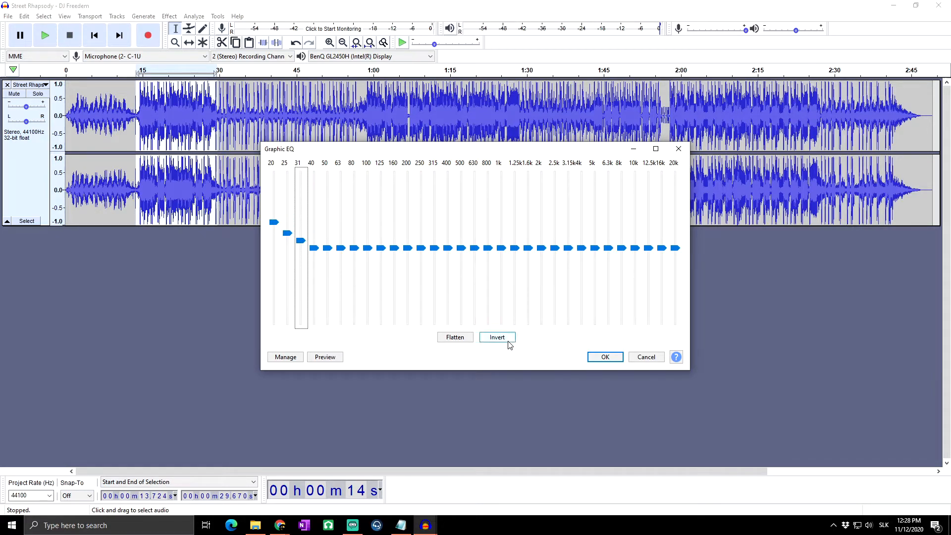
click(496, 337)
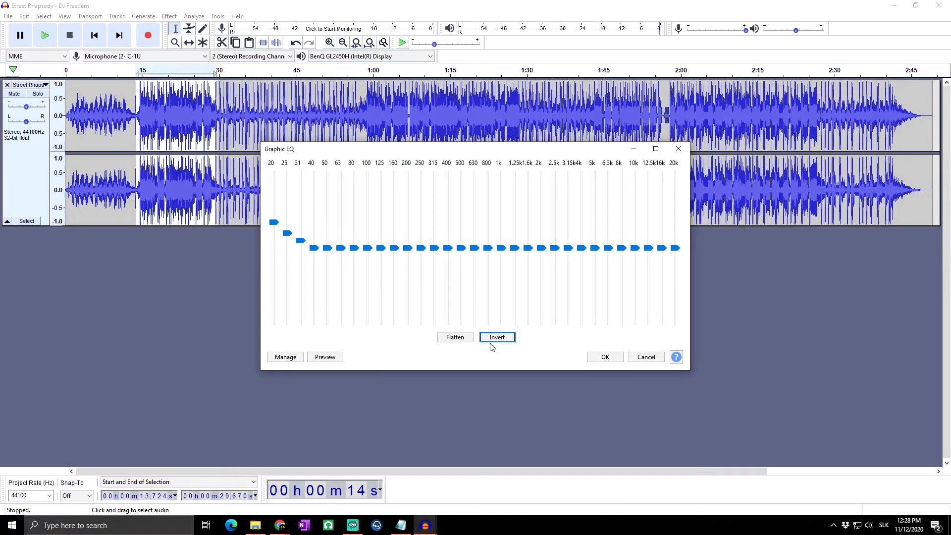
click(496, 337)
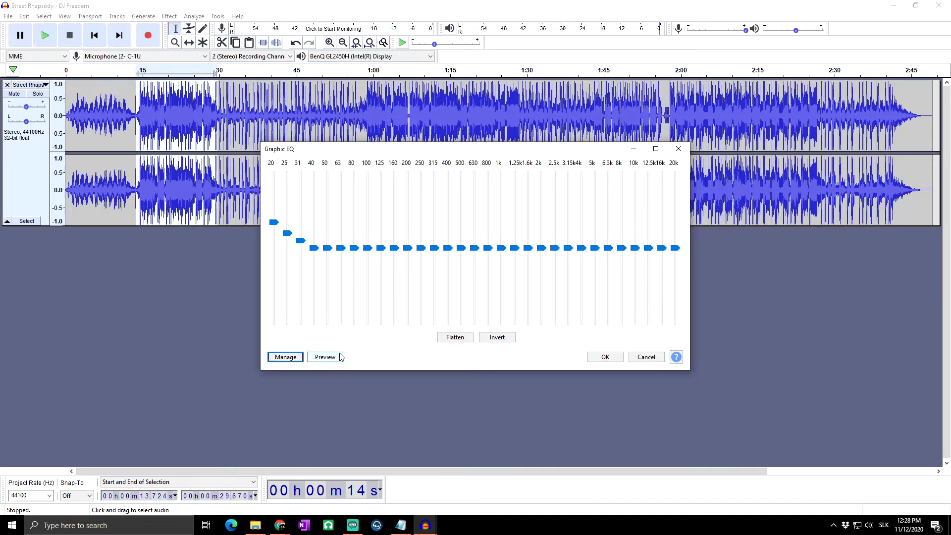
Preview the current curve, then load the Bass Boost factory preset from Manage.
click(325, 357)
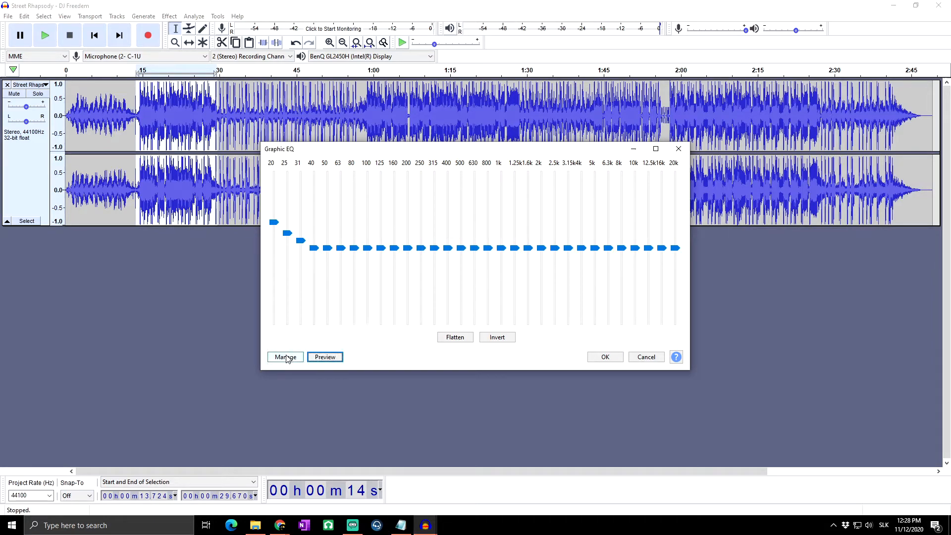
click(284, 356)
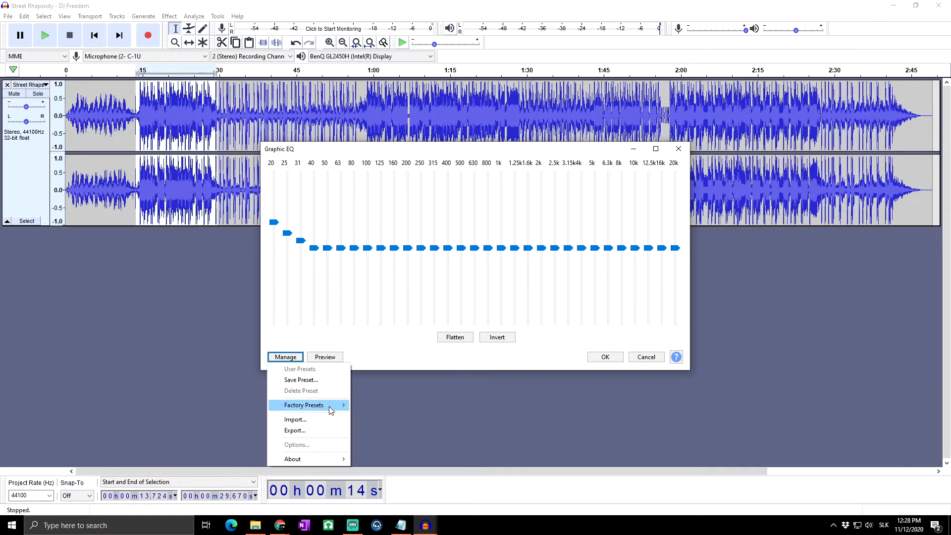
click(304, 404)
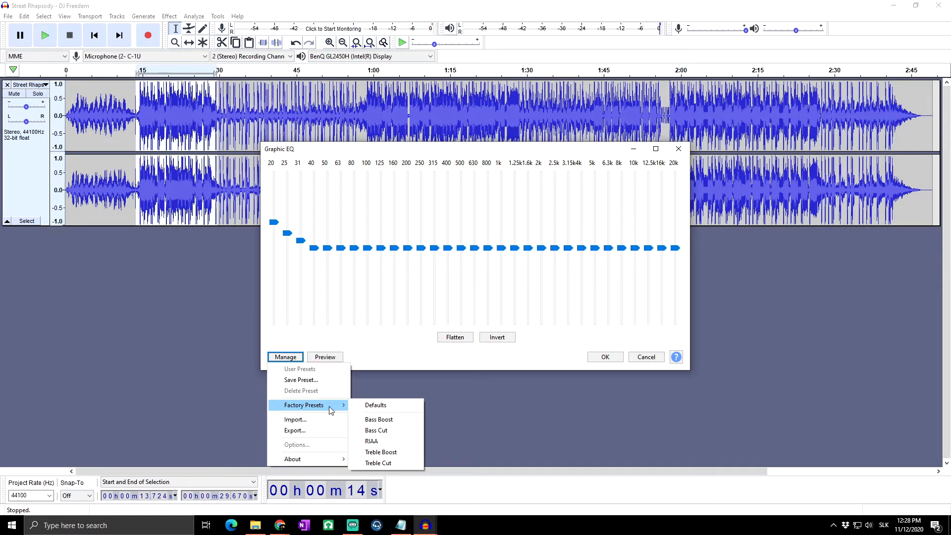
mouse_move(378, 419)
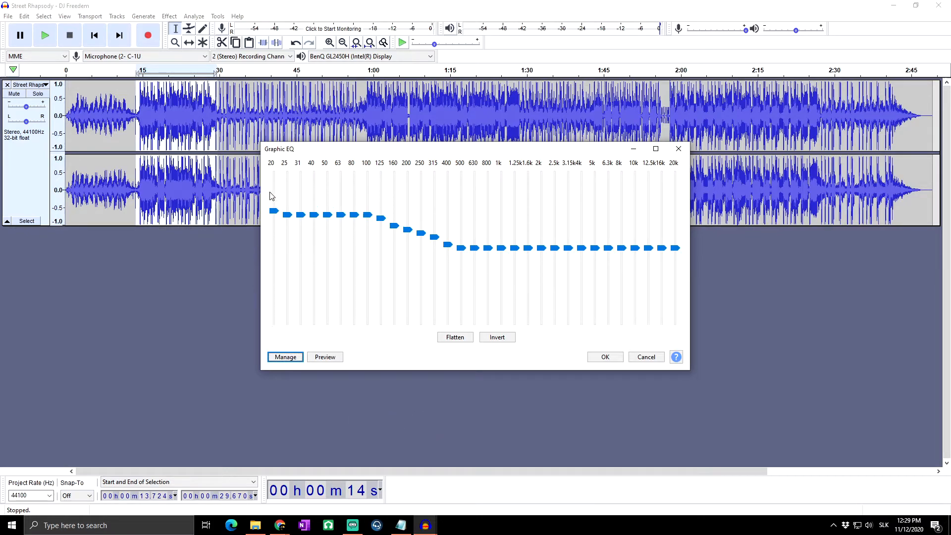
mouse_move(315, 240)
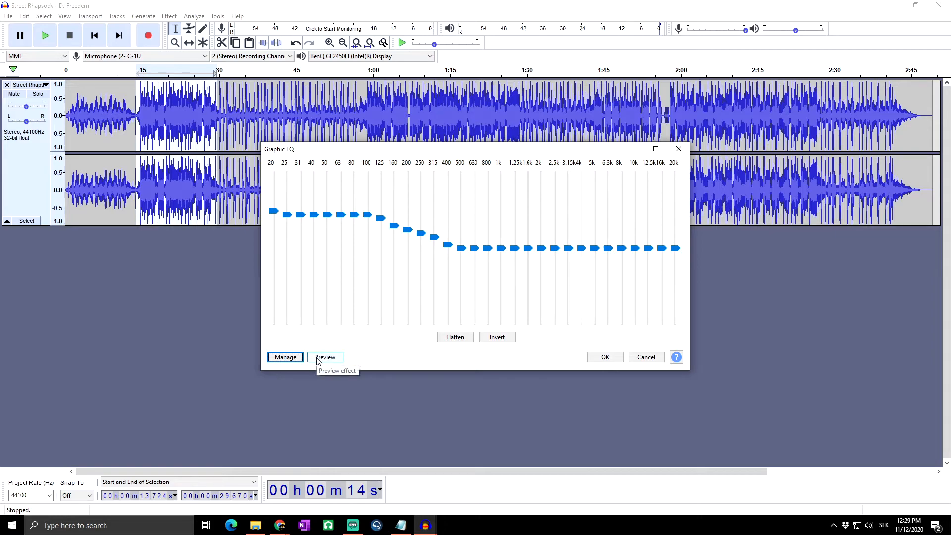
Listen to a preview of the Bass Boost curve and stop playback.
click(325, 357)
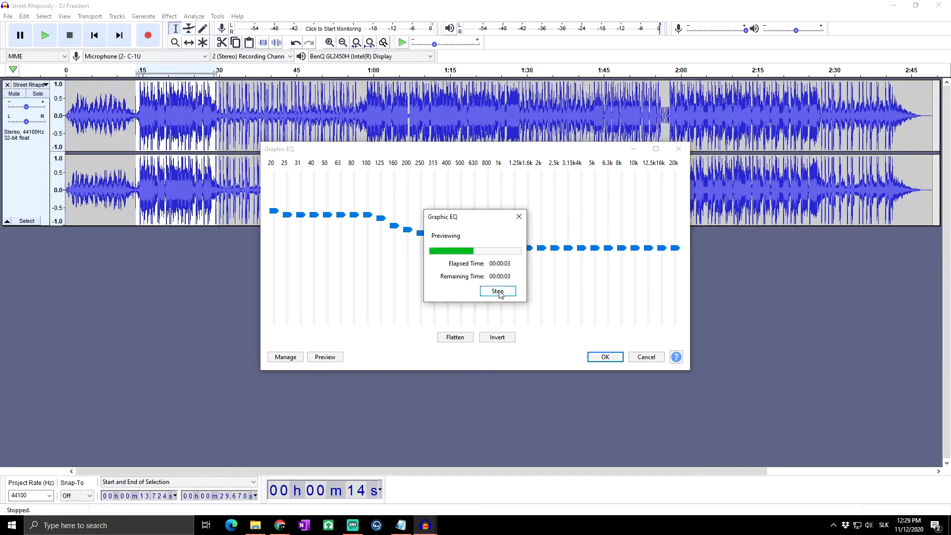
click(497, 291)
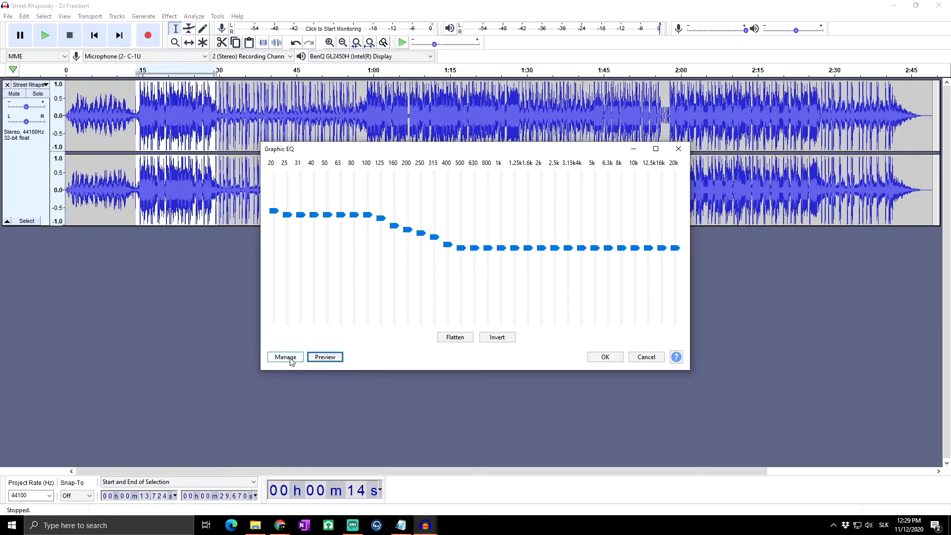
click(285, 357)
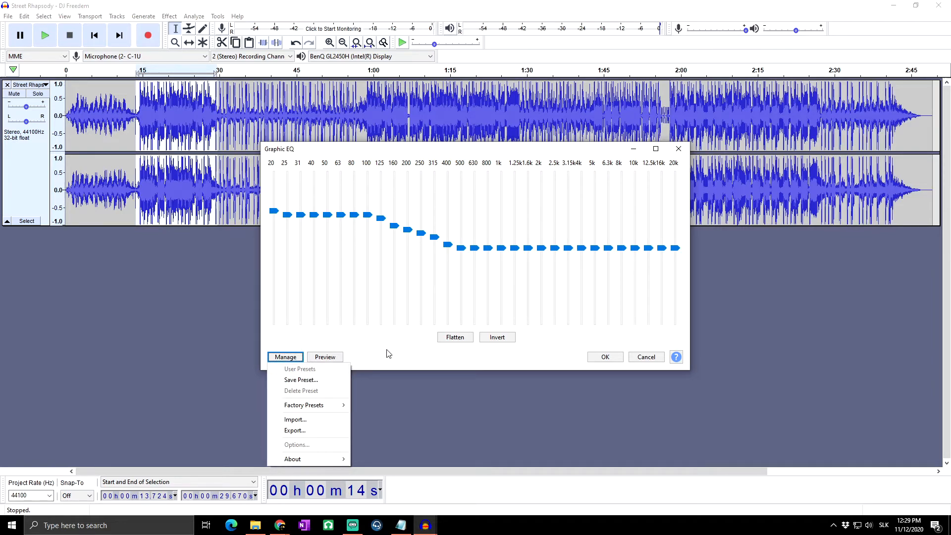
Fine-tune the low bands of the Bass Boost curve (20, 31, 160 and 200 Hz slightly lower).
click(425, 278)
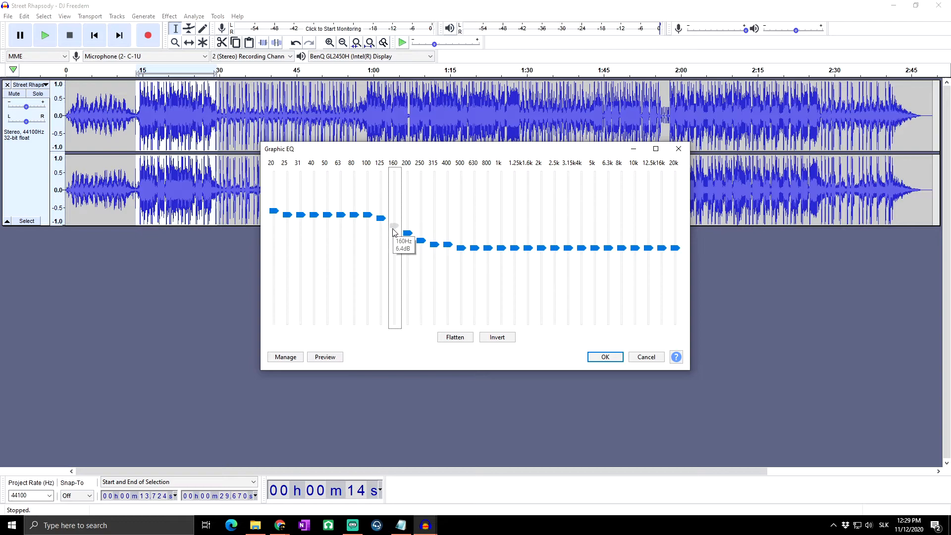
drag(395, 231, 354, 214)
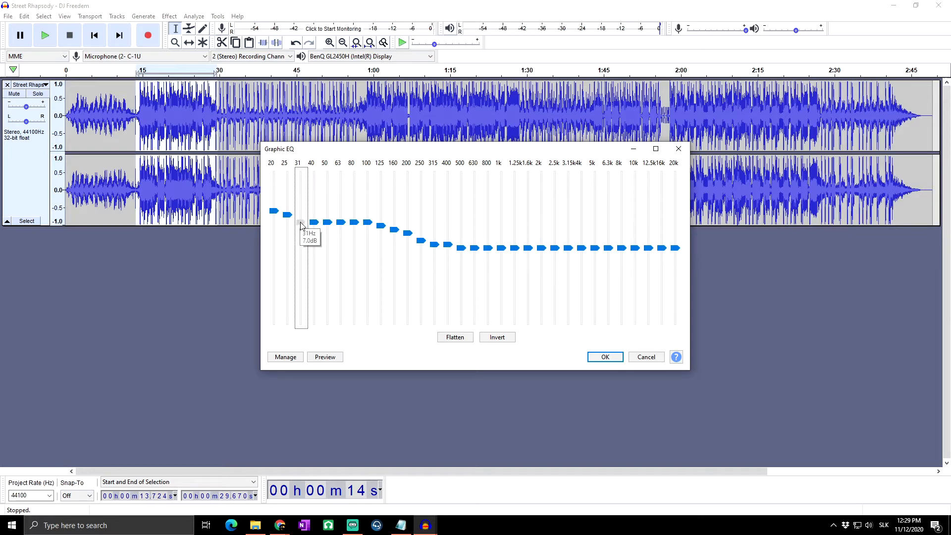
click(274, 223)
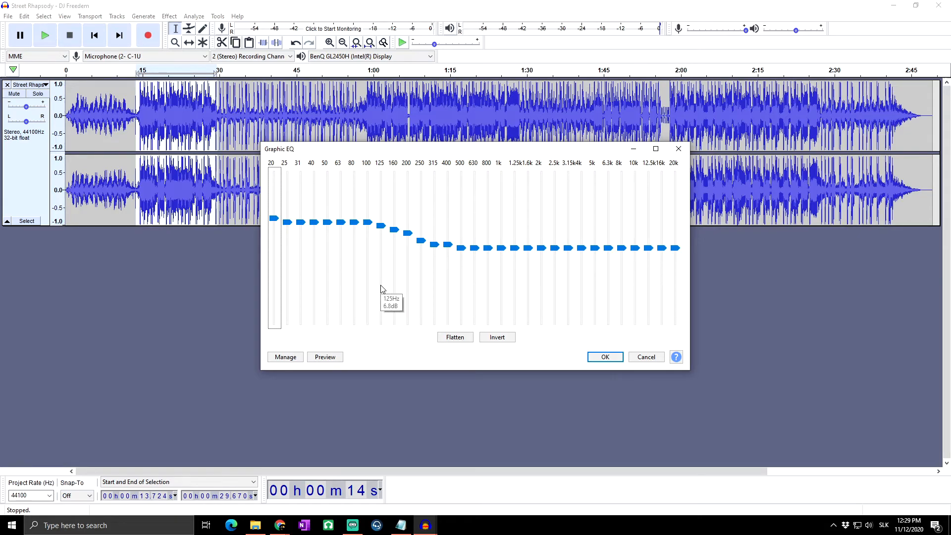
mouse_move(290, 254)
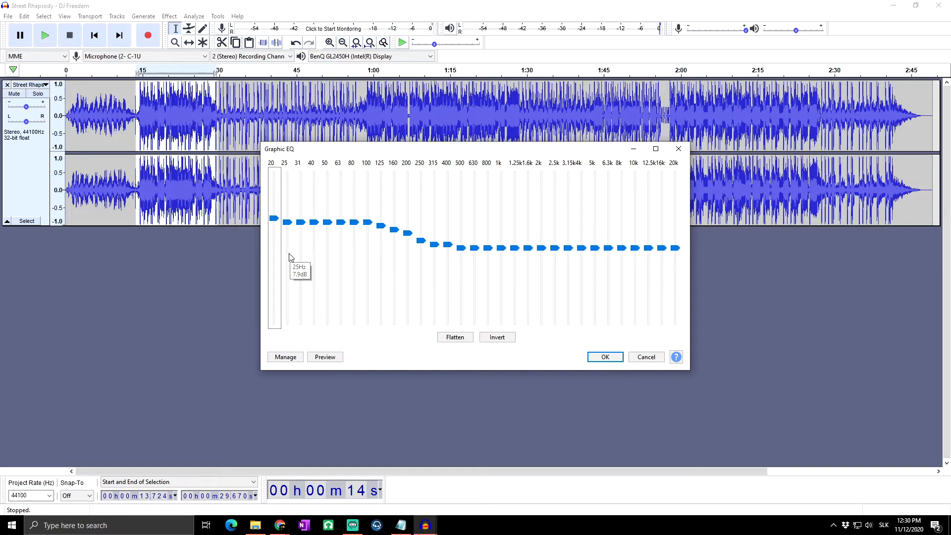
mouse_move(291, 257)
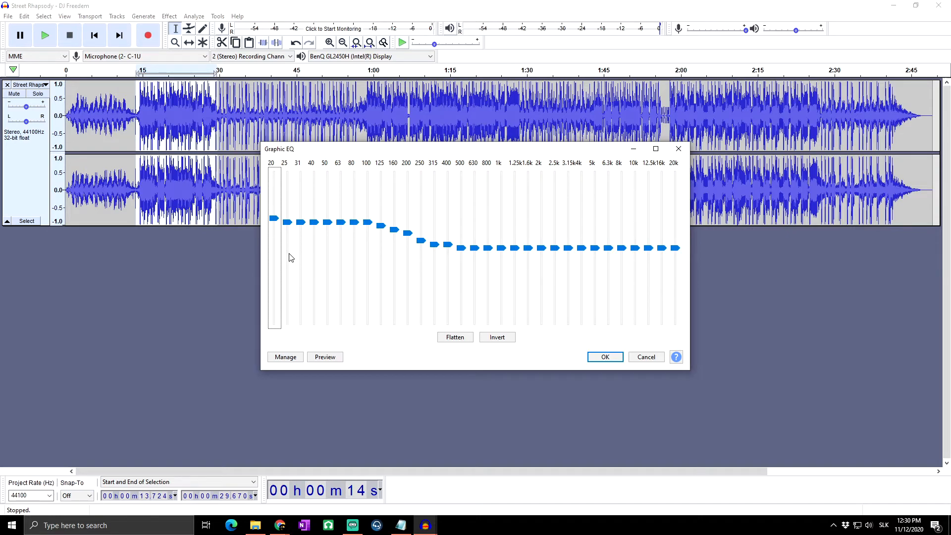
mouse_move(295, 242)
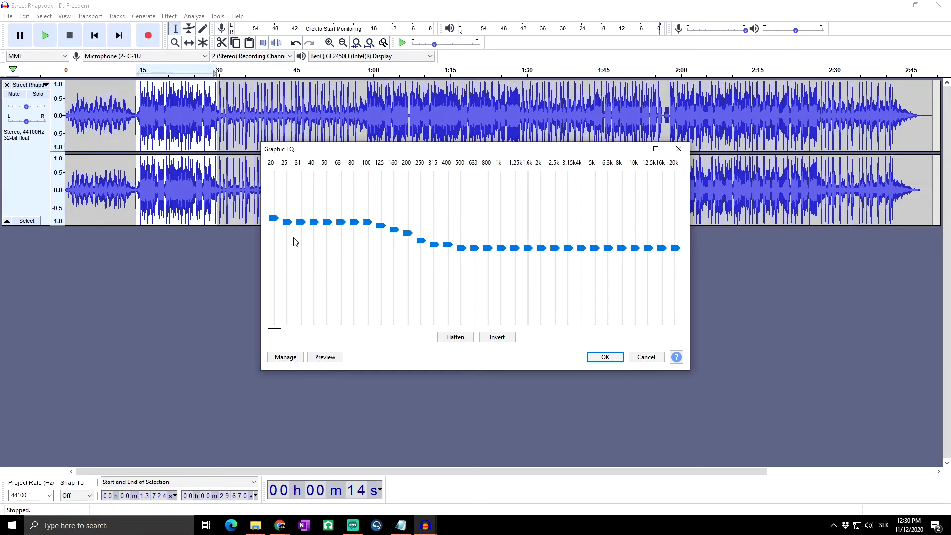
mouse_move(290, 169)
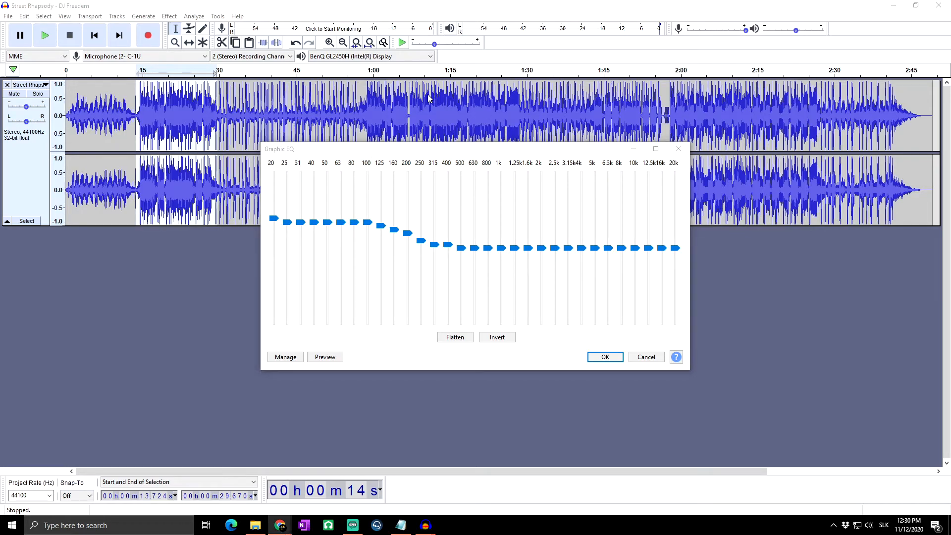
mouse_move(380, 137)
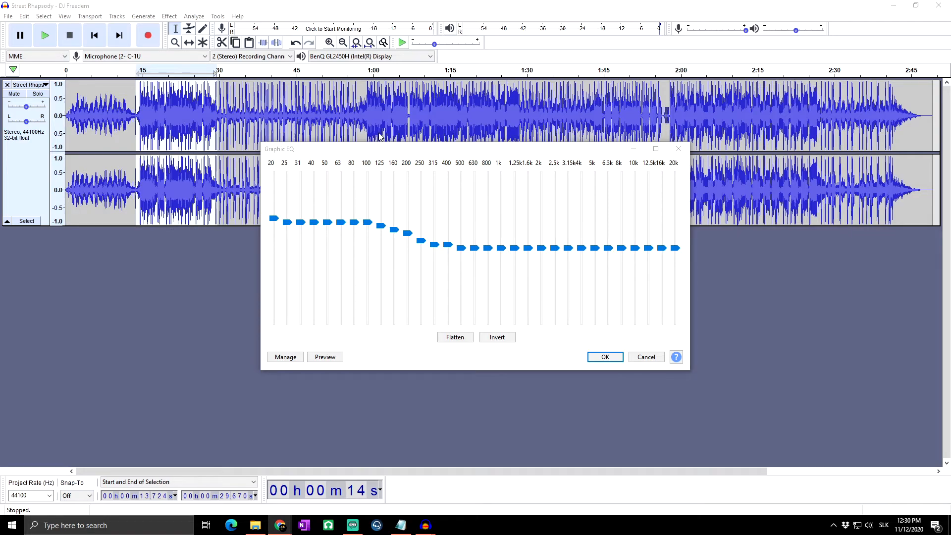
mouse_move(265, 229)
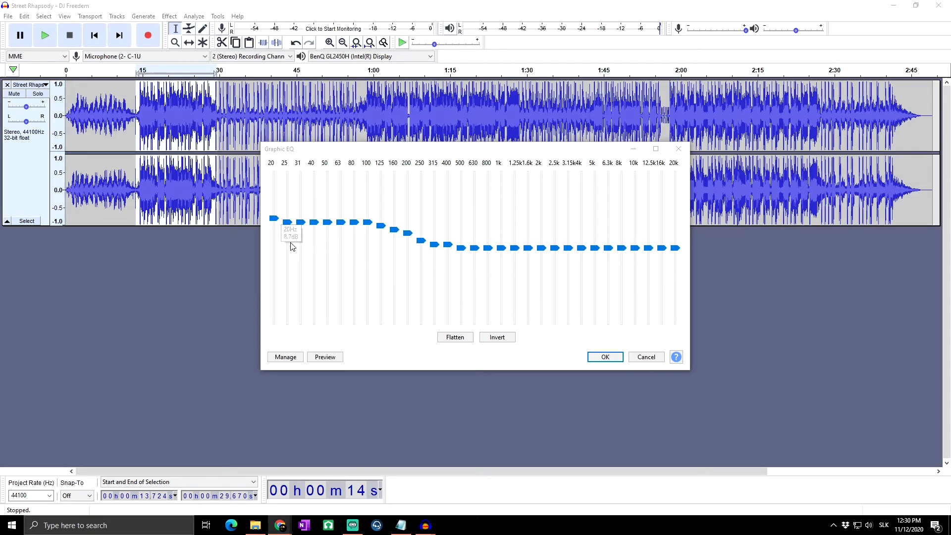
mouse_move(314, 241)
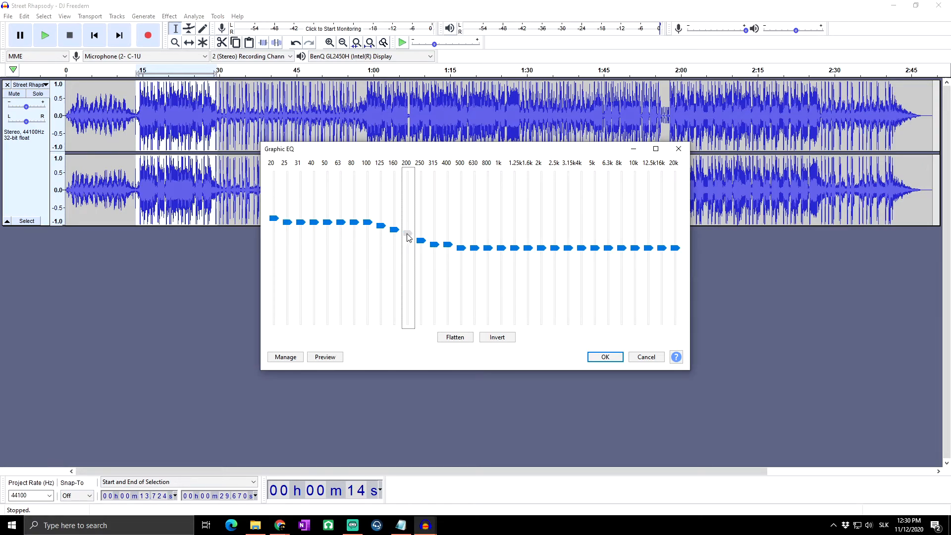
drag(406, 237, 380, 228)
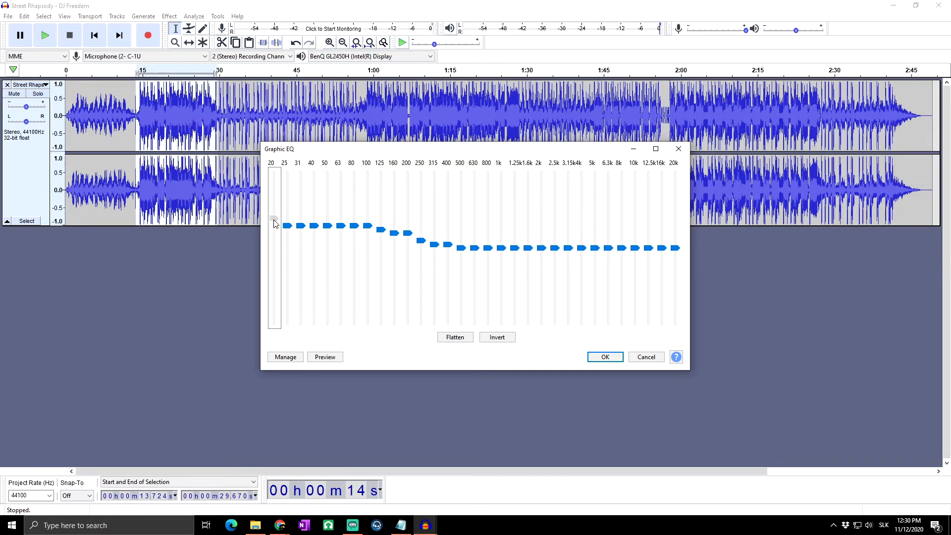
click(324, 356)
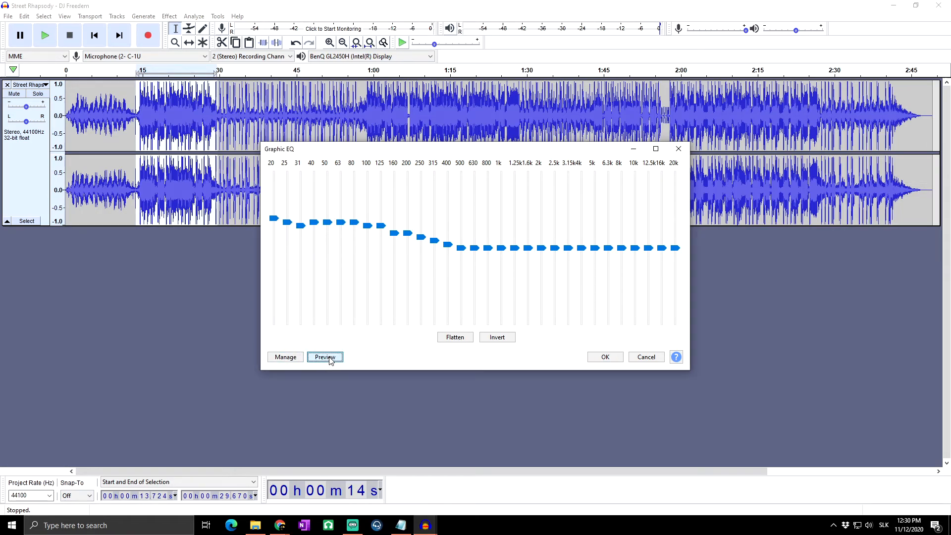
Preview the tweaked bass boost and apply Graphic EQ to the selected section with OK.
click(325, 356)
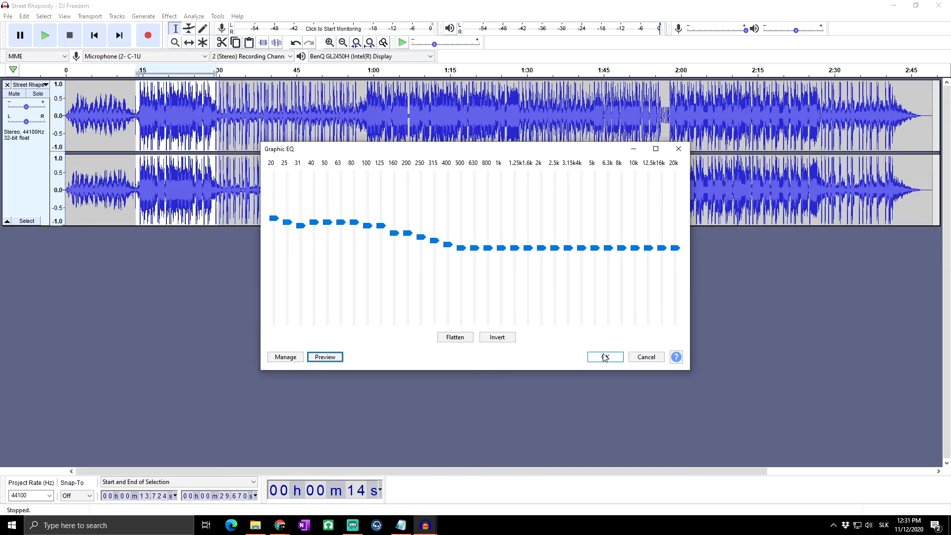
click(605, 357)
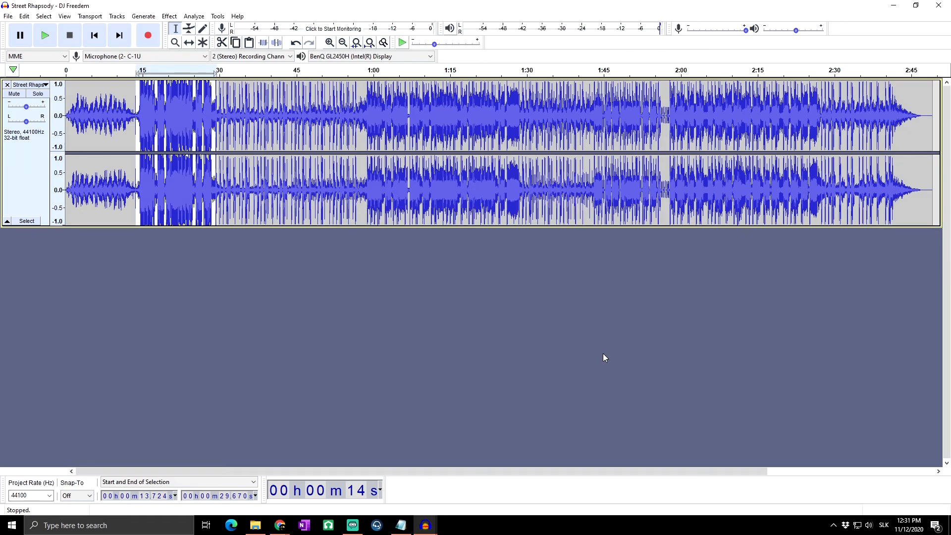